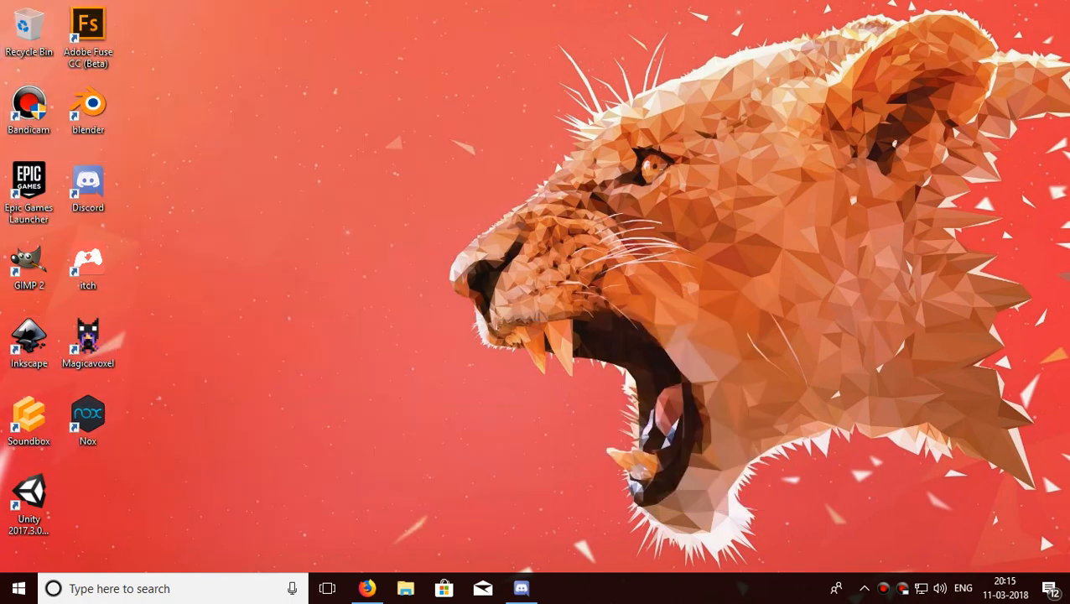
Launch Unity 2017 from the desktop shortcut and load the DL-Cube project.
click(30, 496)
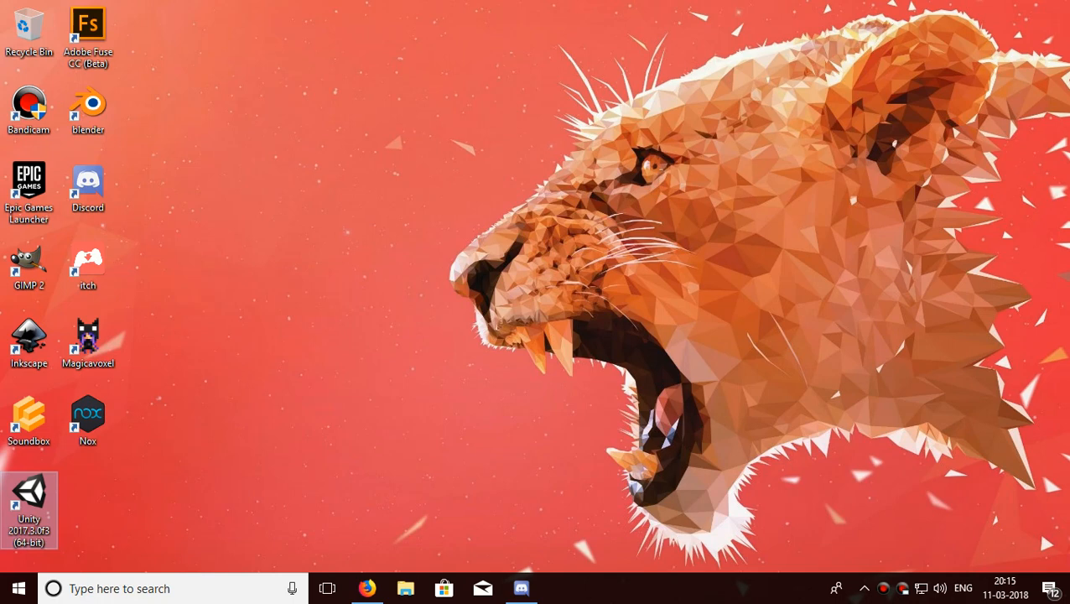
double_click(28, 495)
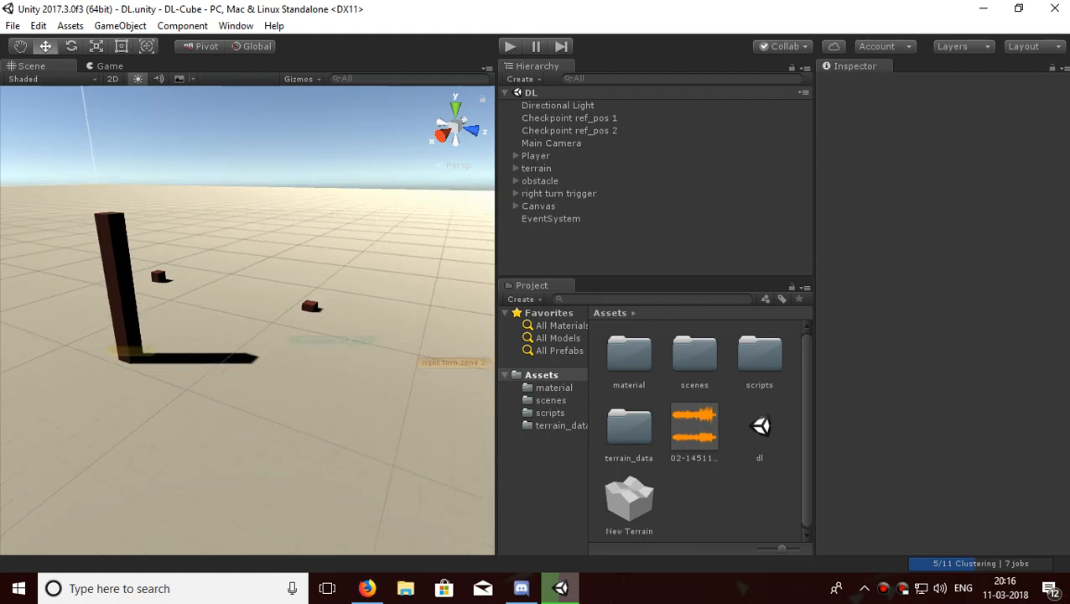
click(538, 205)
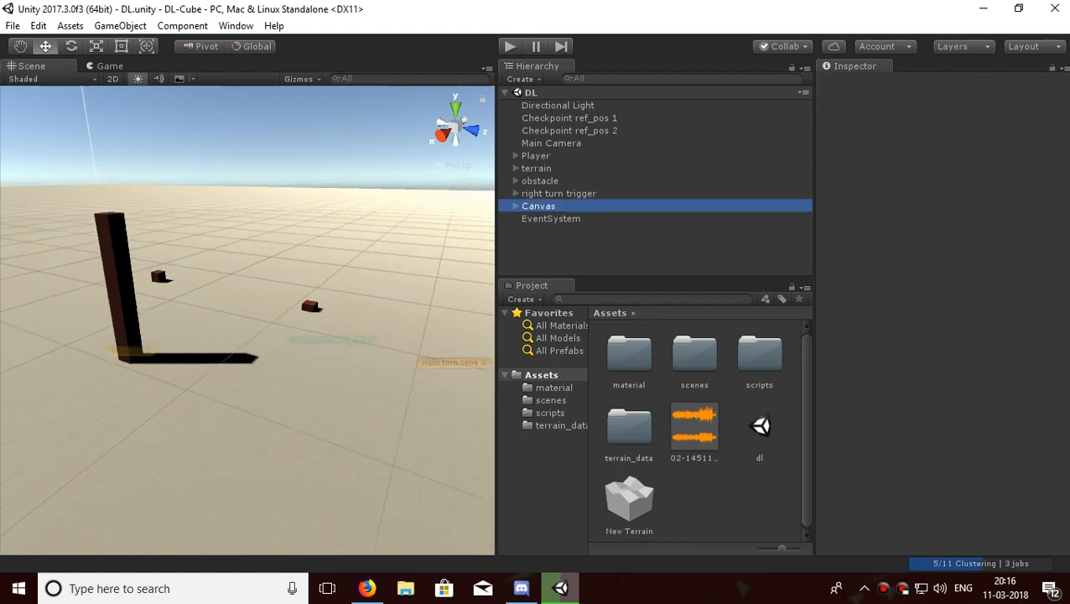
click(557, 193)
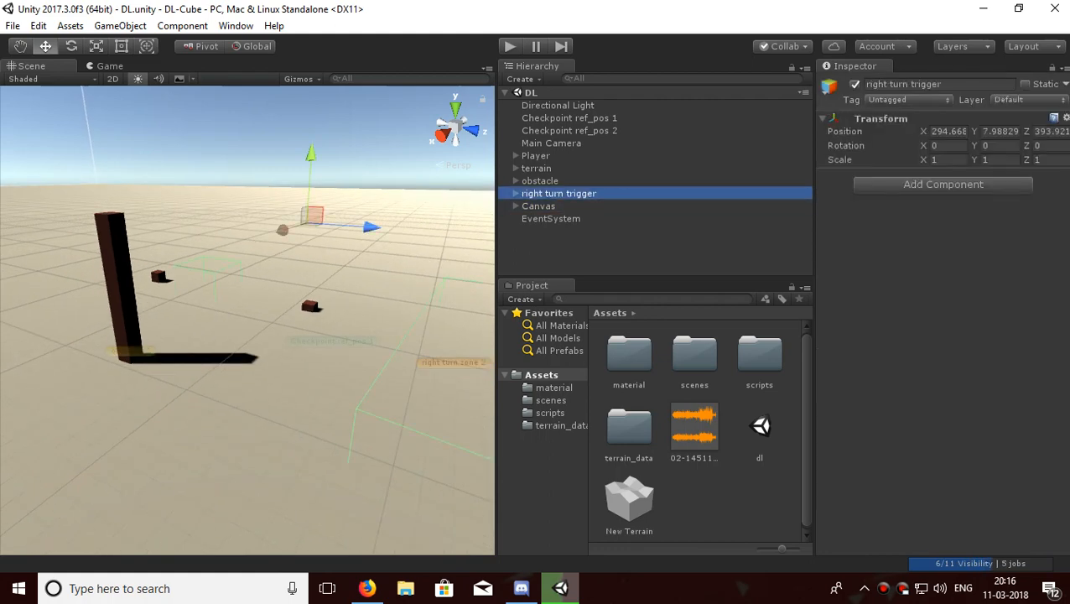
click(570, 131)
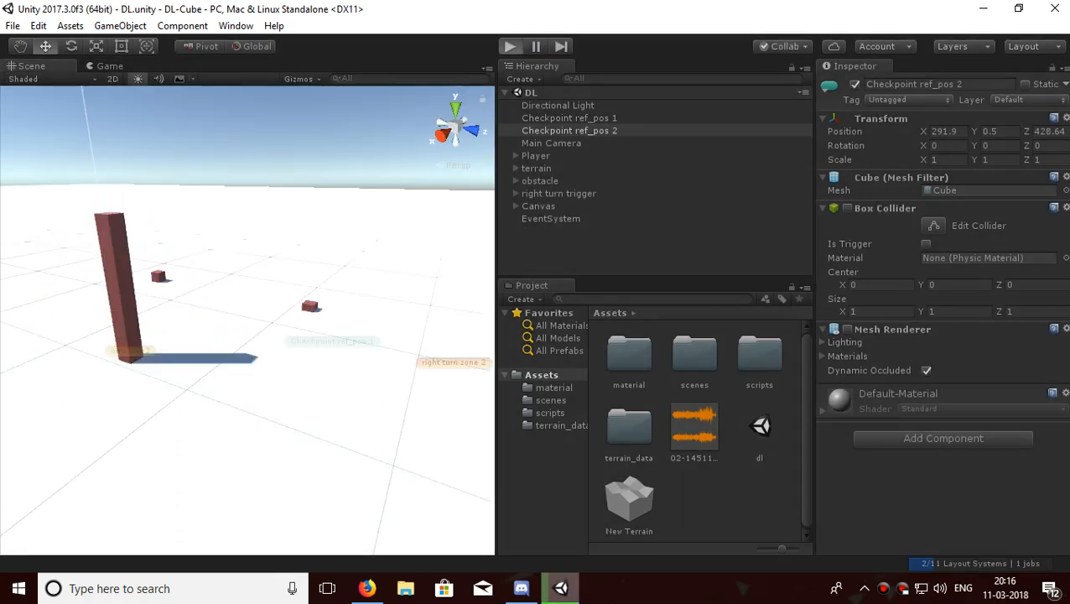
click(514, 47)
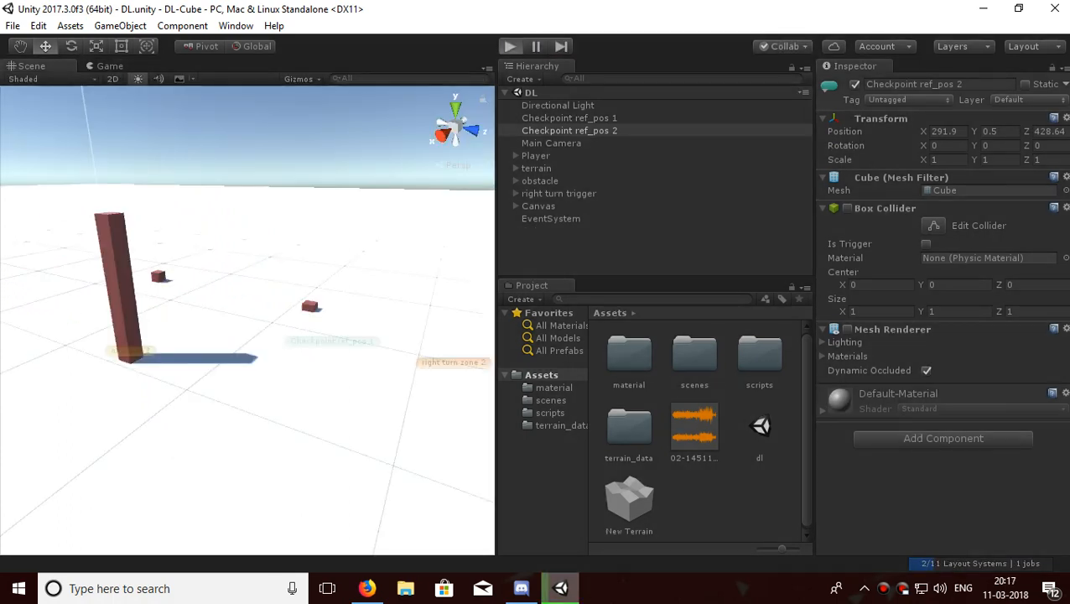
click(513, 47)
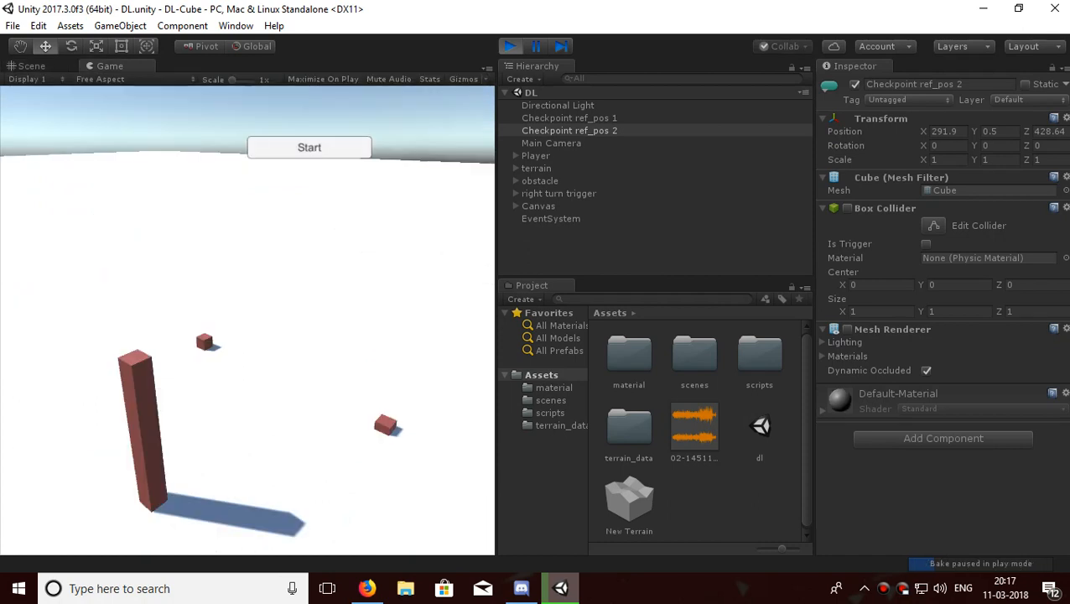
click(309, 148)
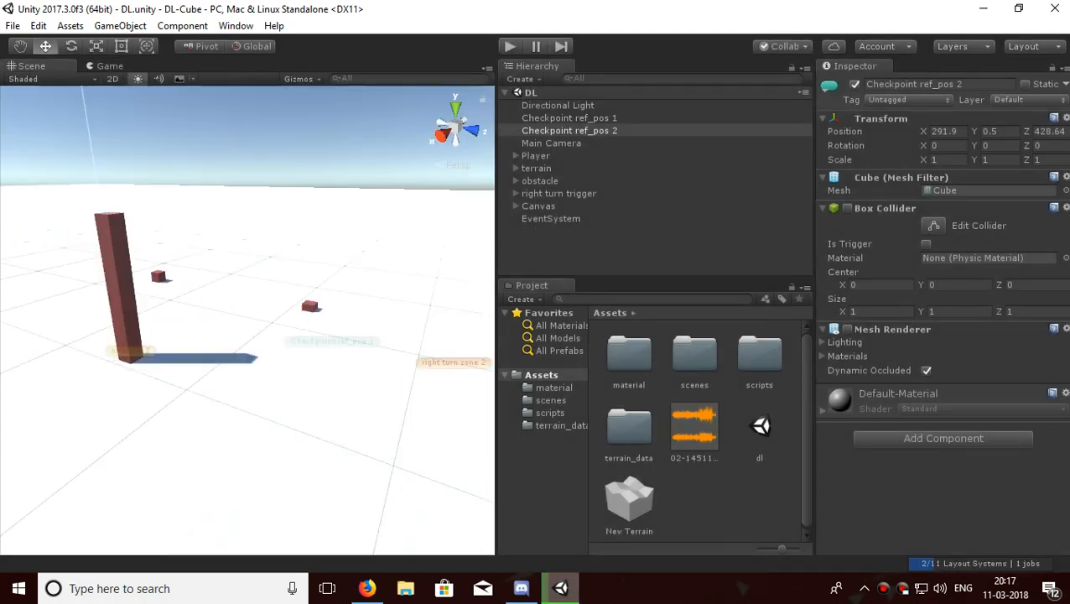
Select Player and open its Cube Movement script for editing via the gear menu.
click(536, 155)
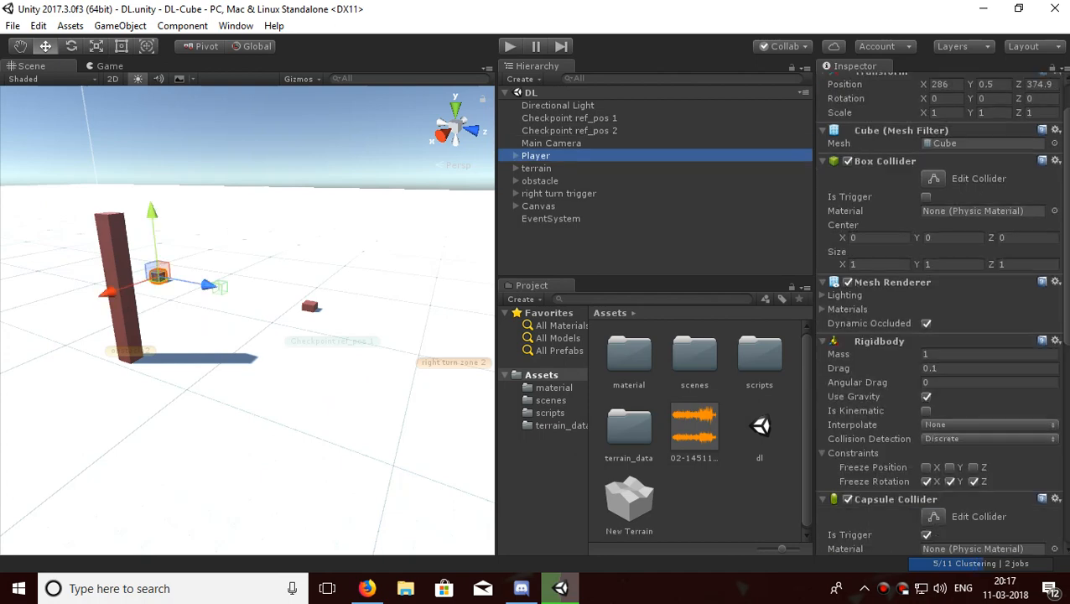
scroll(down, 3)
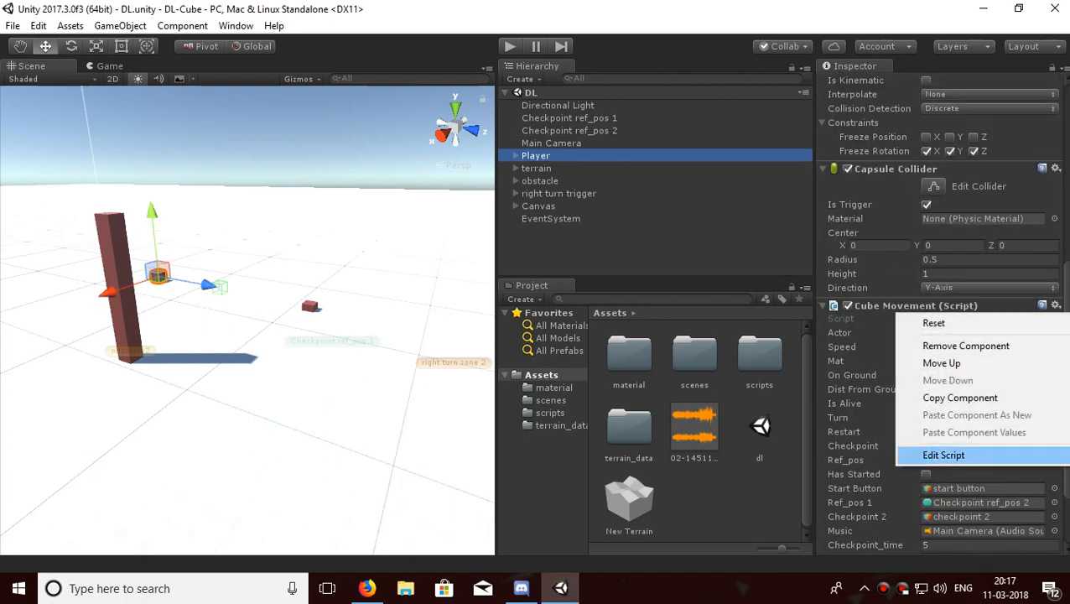
click(943, 455)
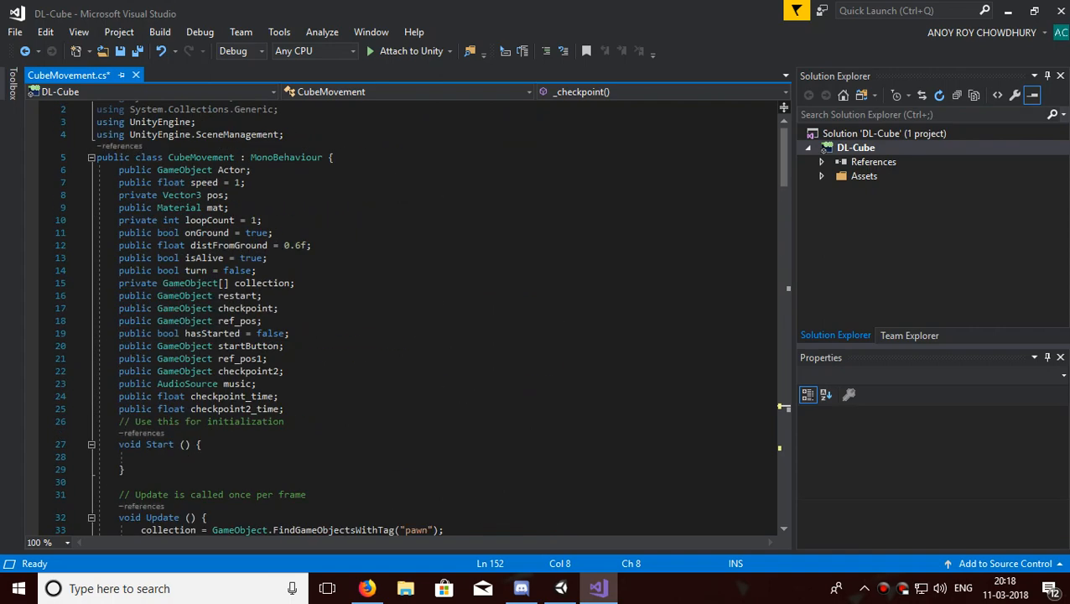
Remove the music.Play() call from start() and save the script.
click(255, 382)
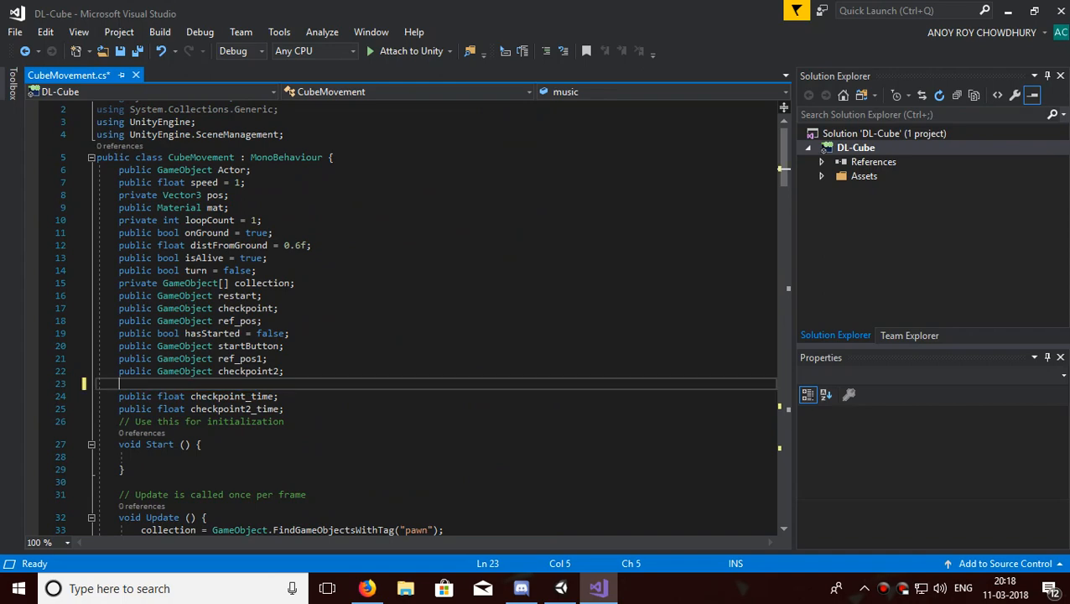
scroll(down, 3)
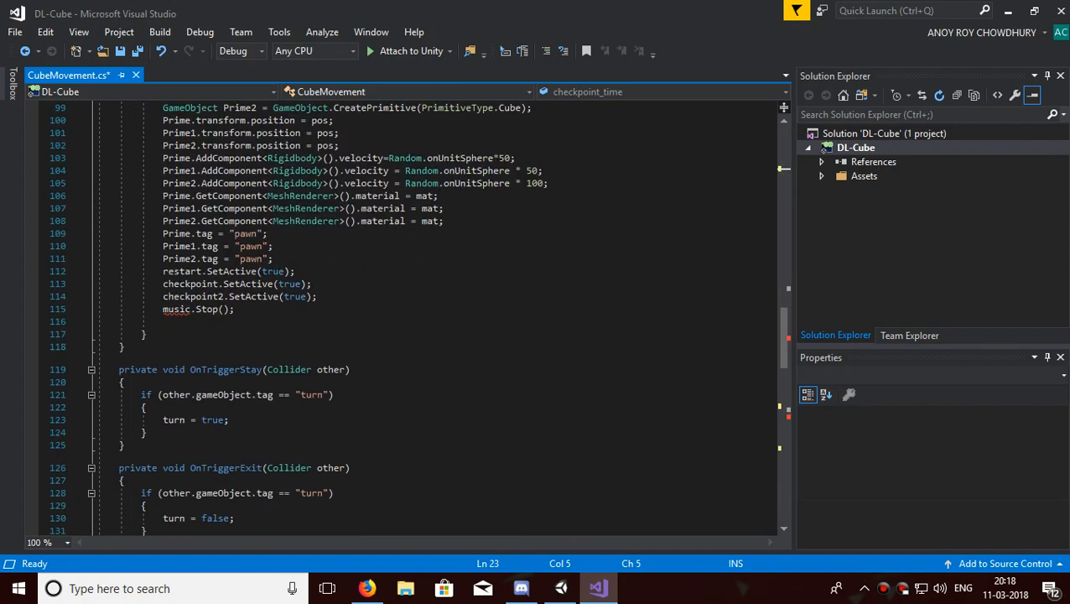
click(198, 308)
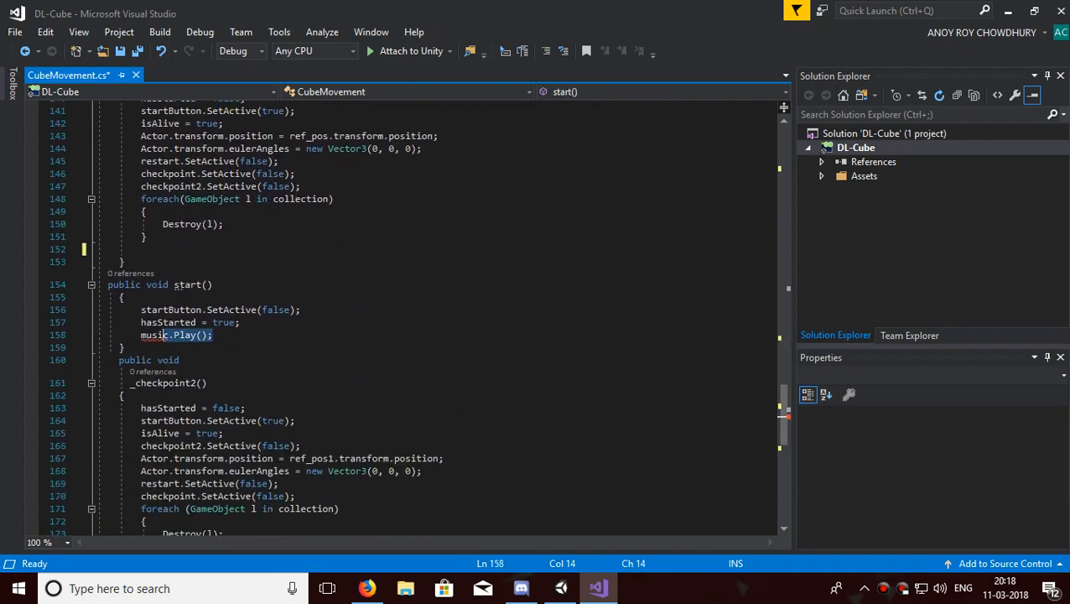
key(Delete)
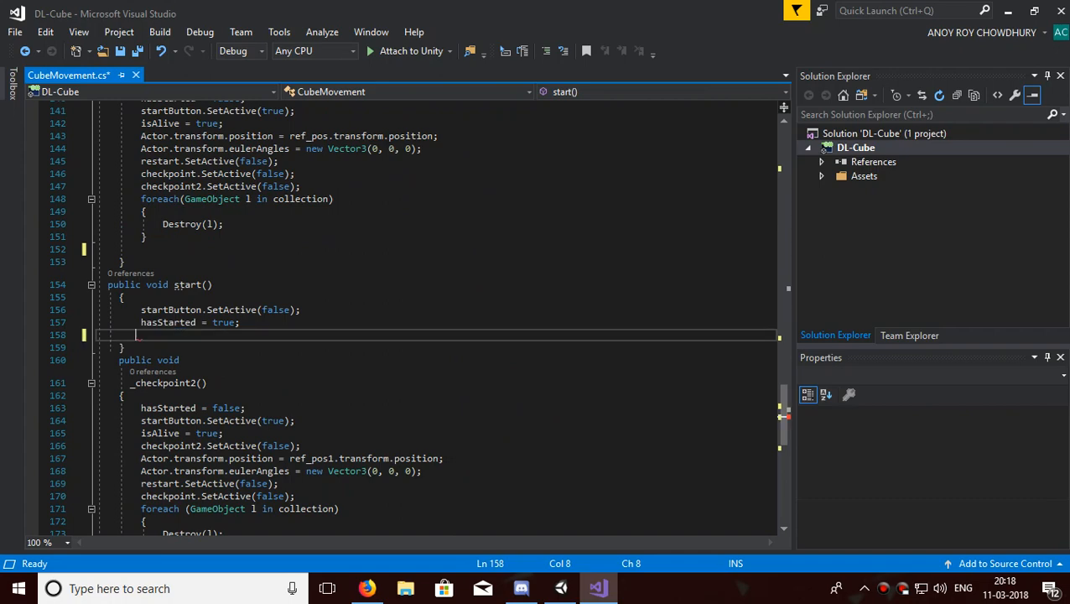
key(ctrl+s)
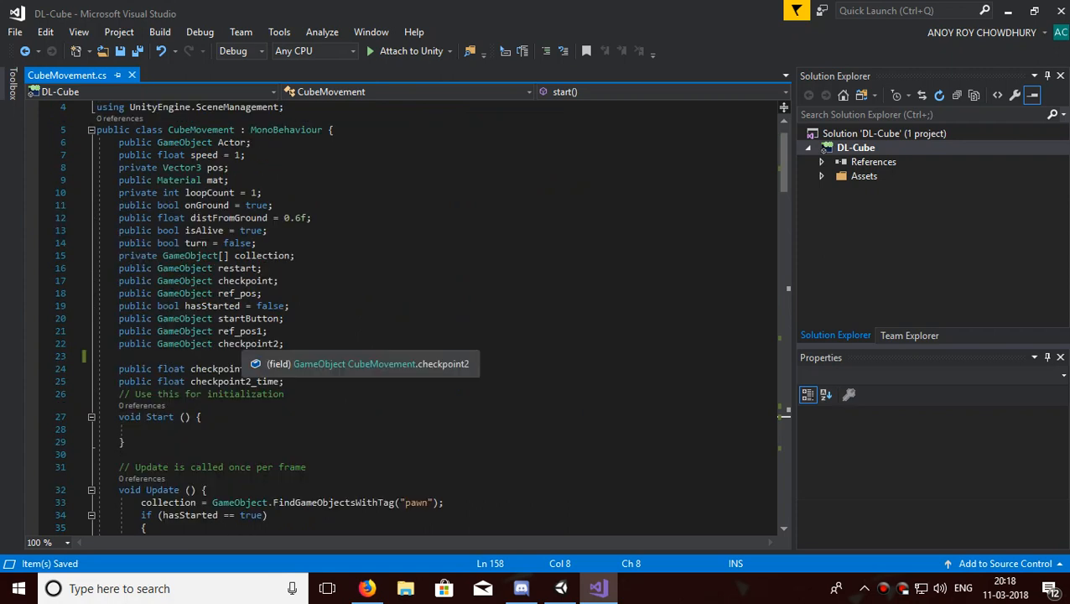
Declare a public AudioSource field named music in CubeMovement.
text(public)
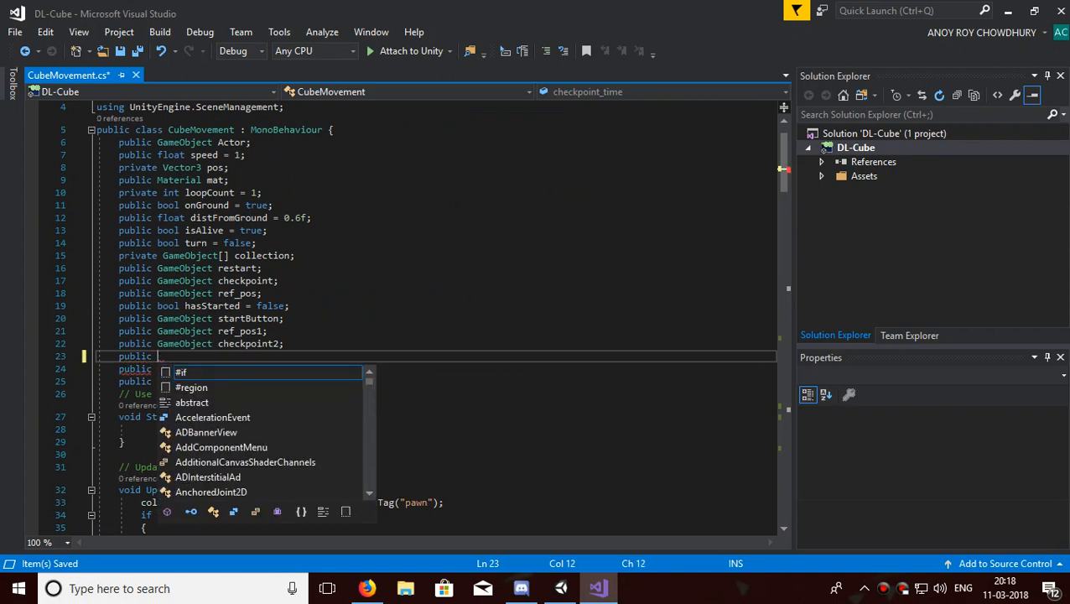
text(aud)
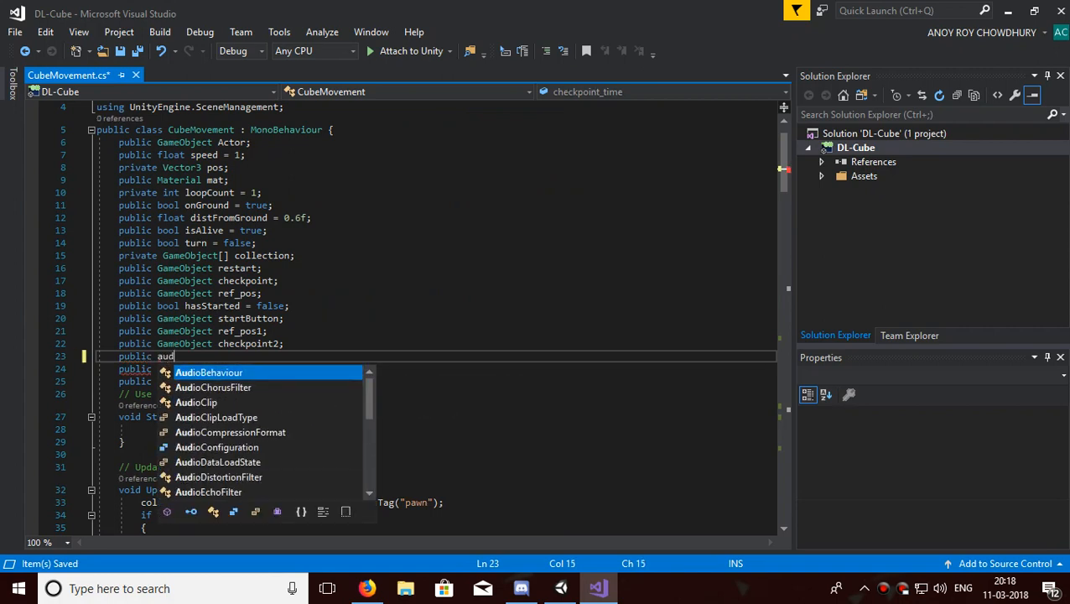
text(ioSource)
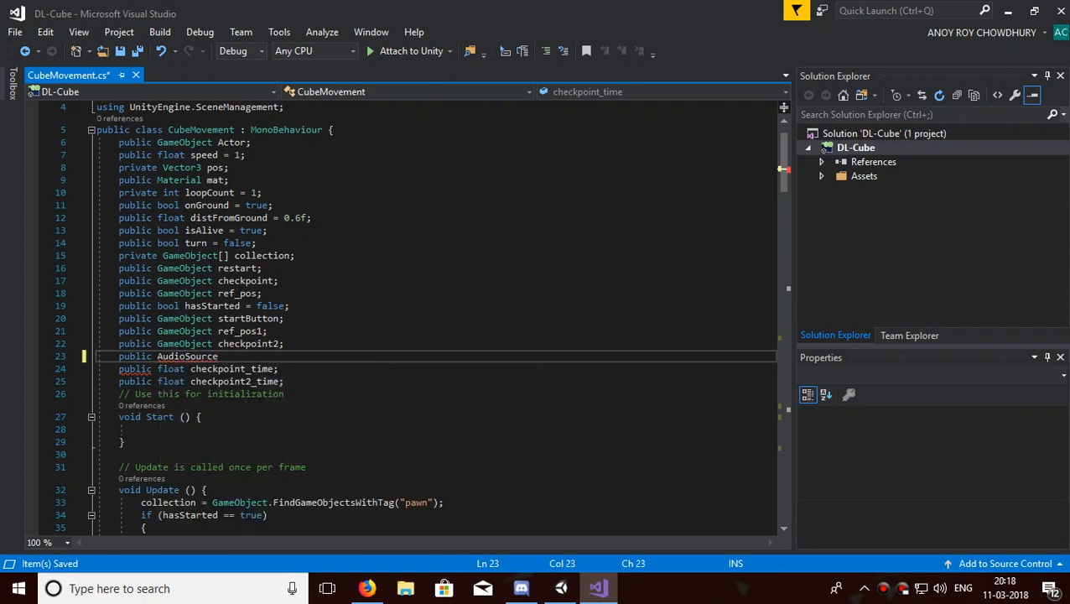
text(musi)
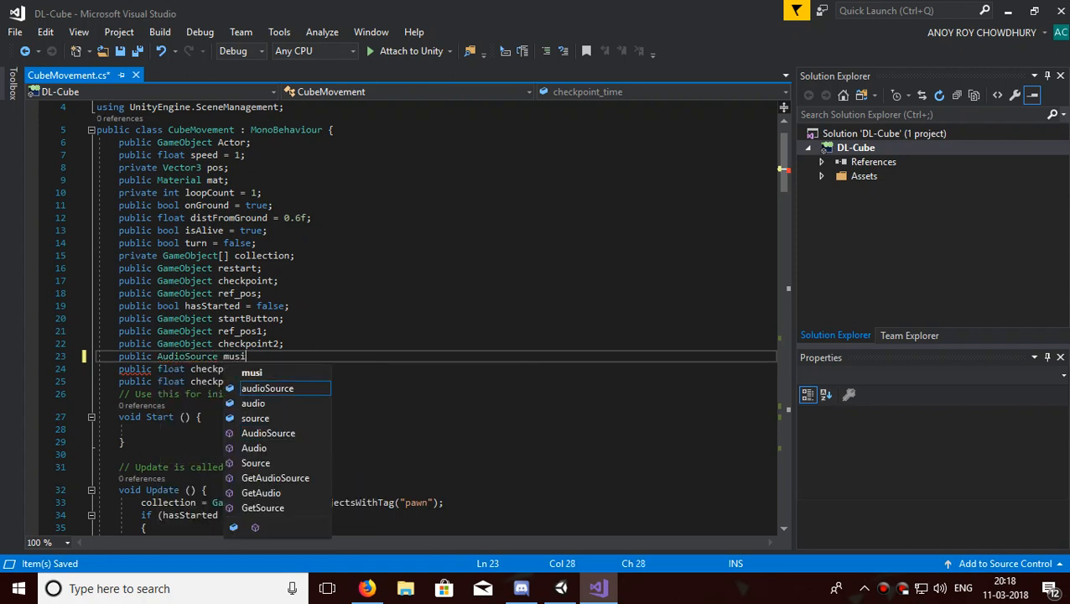
text(c;)
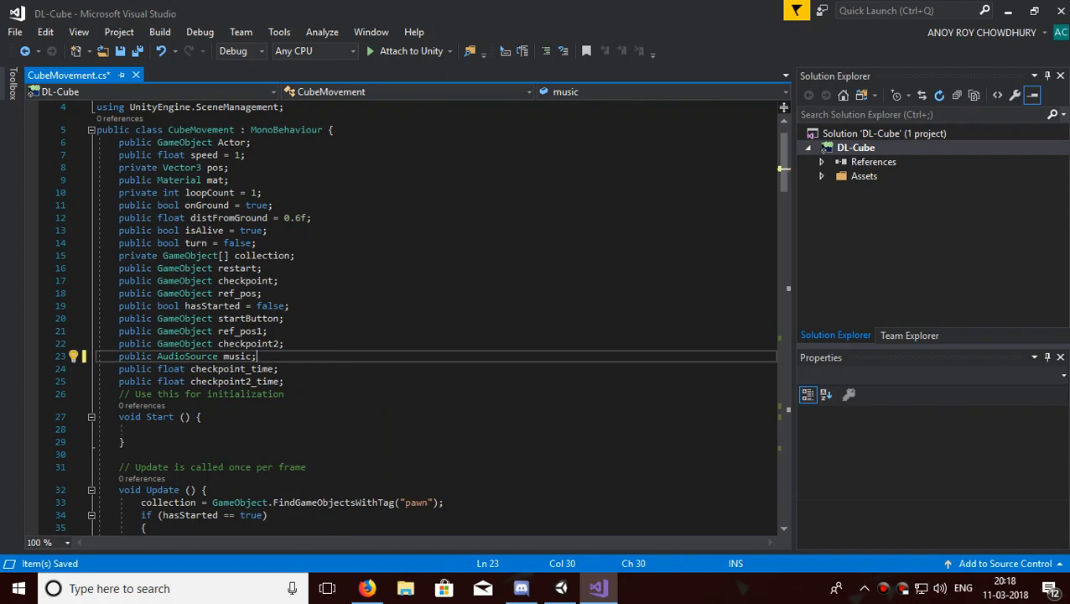
Add music.Play(); inside start() so the music begins with the game.
scroll(down, 3)
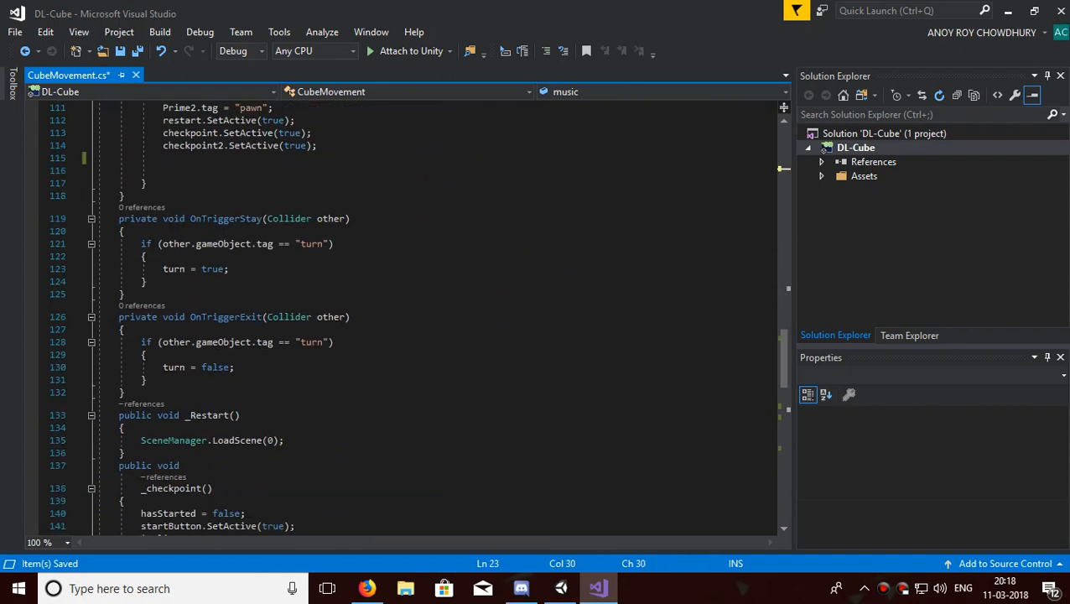
scroll(down, 3)
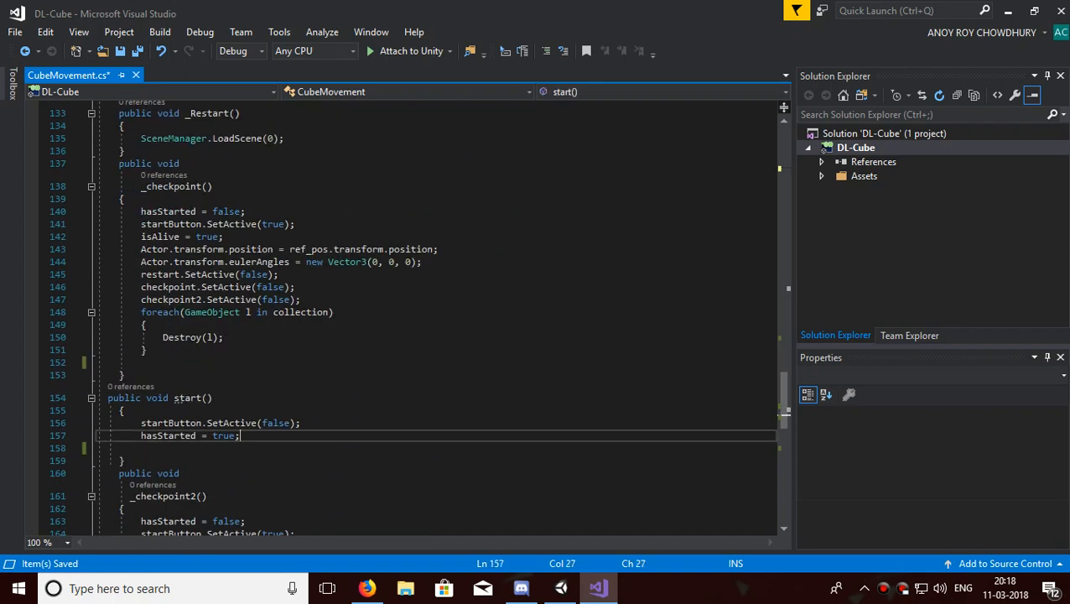
scroll(down, 3)
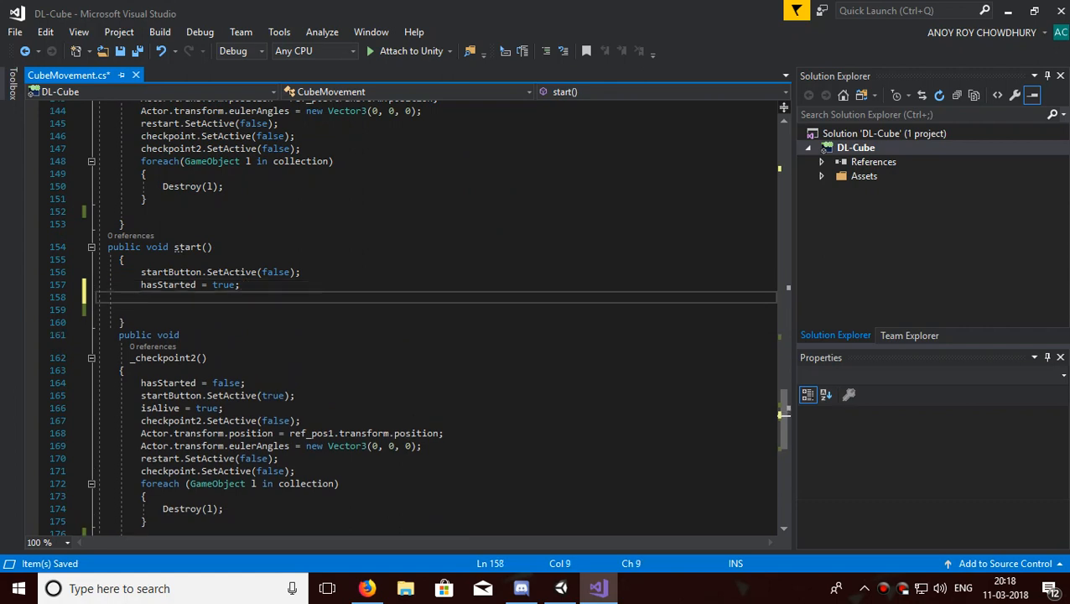
text(music)
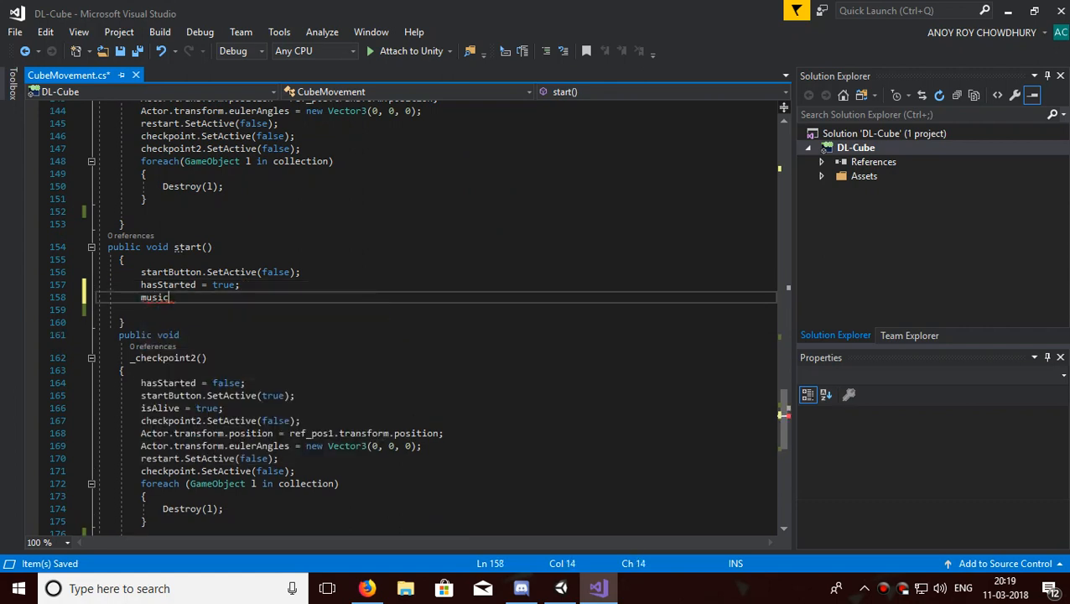
text(.pl)
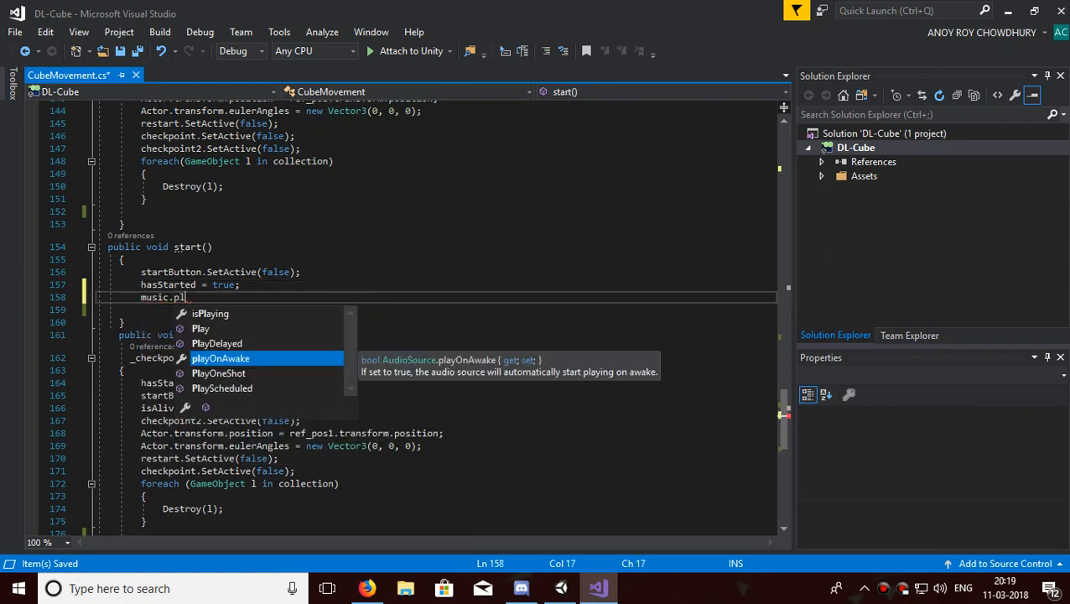
text(Play())
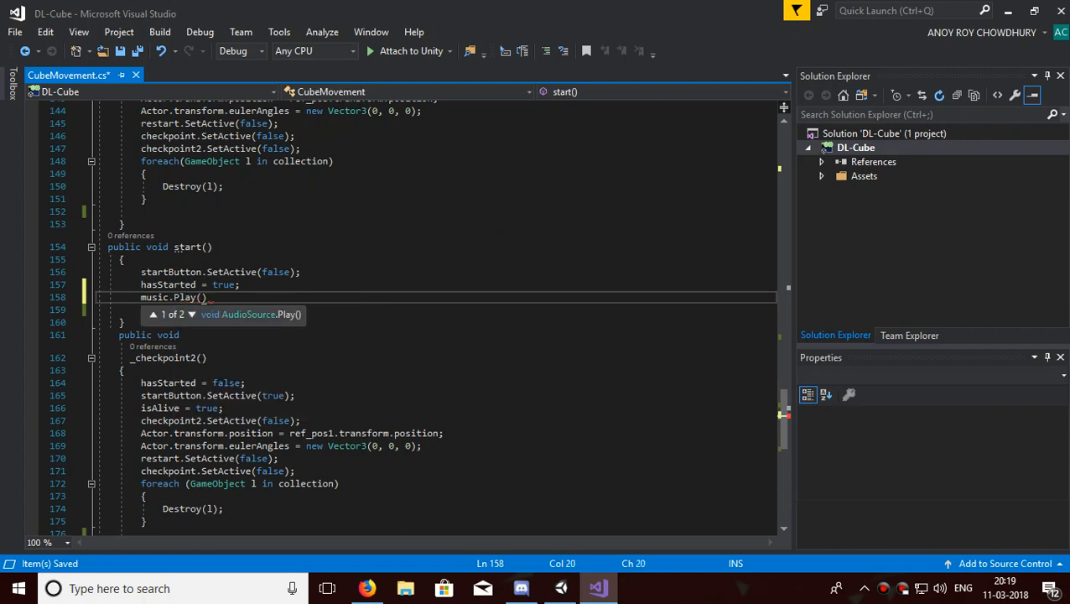
text(;)
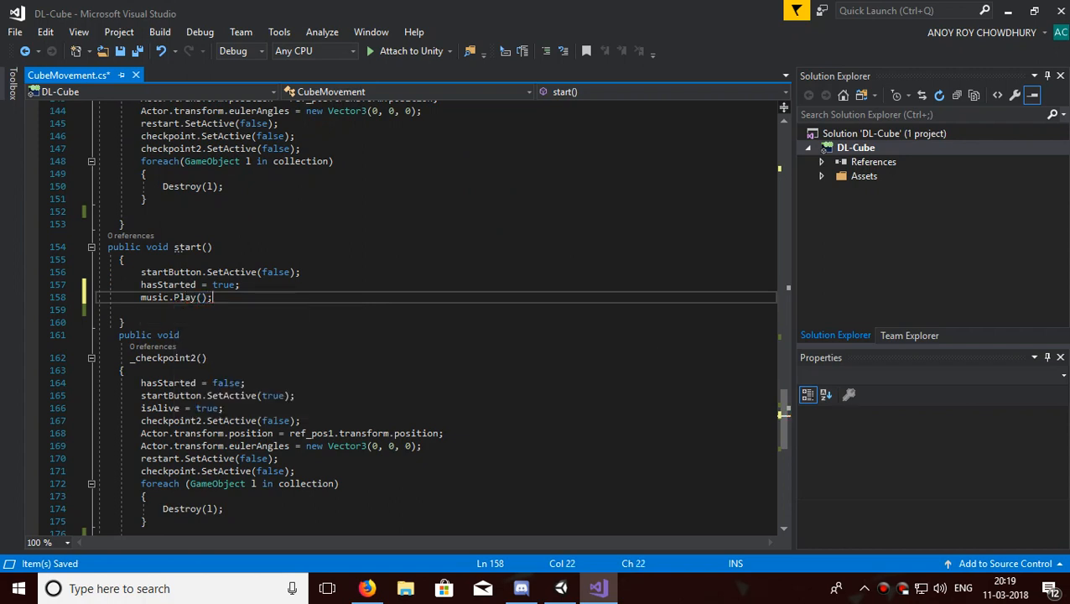
Add music.Stop(); in OnCollisionEnter after the checkpoints are re-enabled, then return to Unity.
scroll(down, 3)
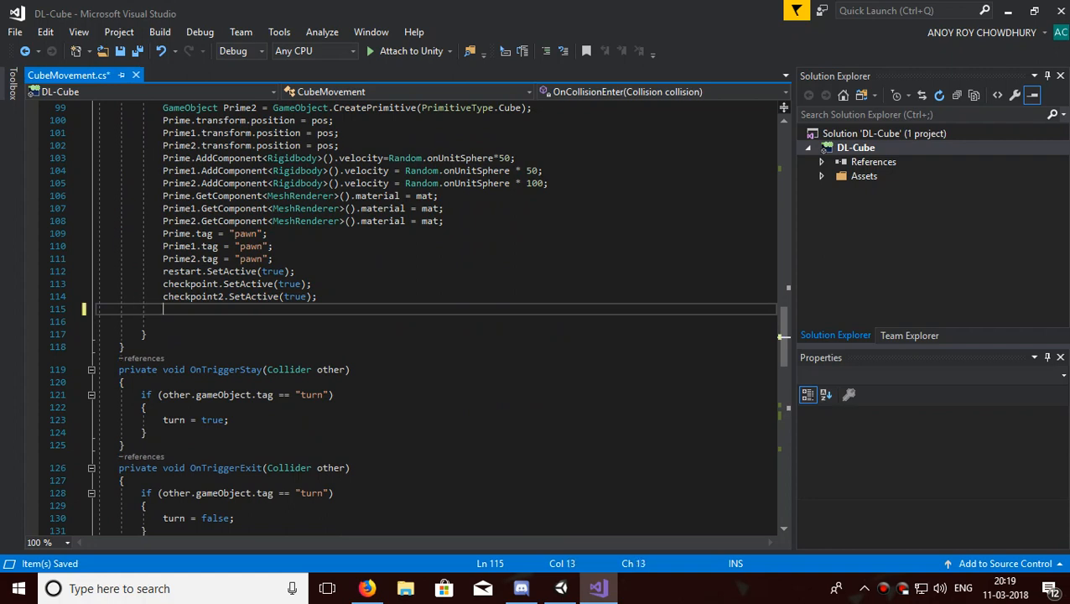
text(music)
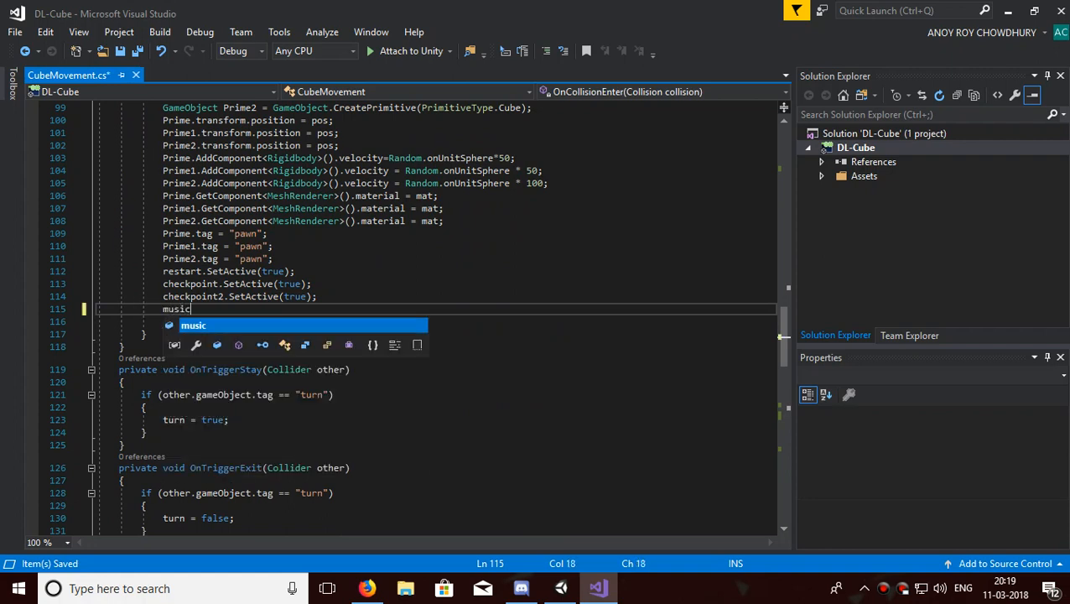
text(.)
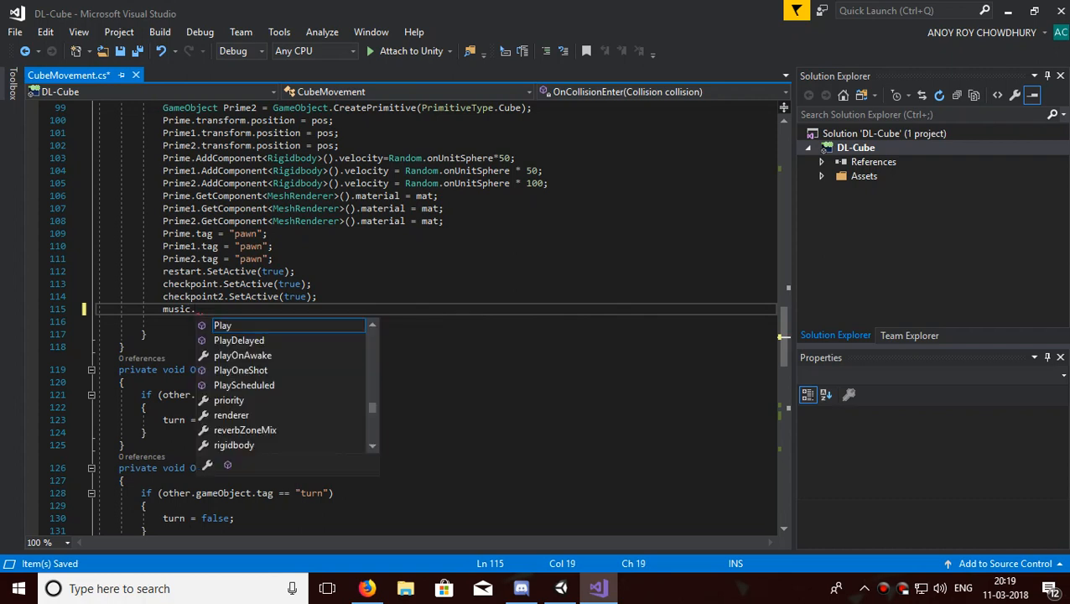
text(Stop)
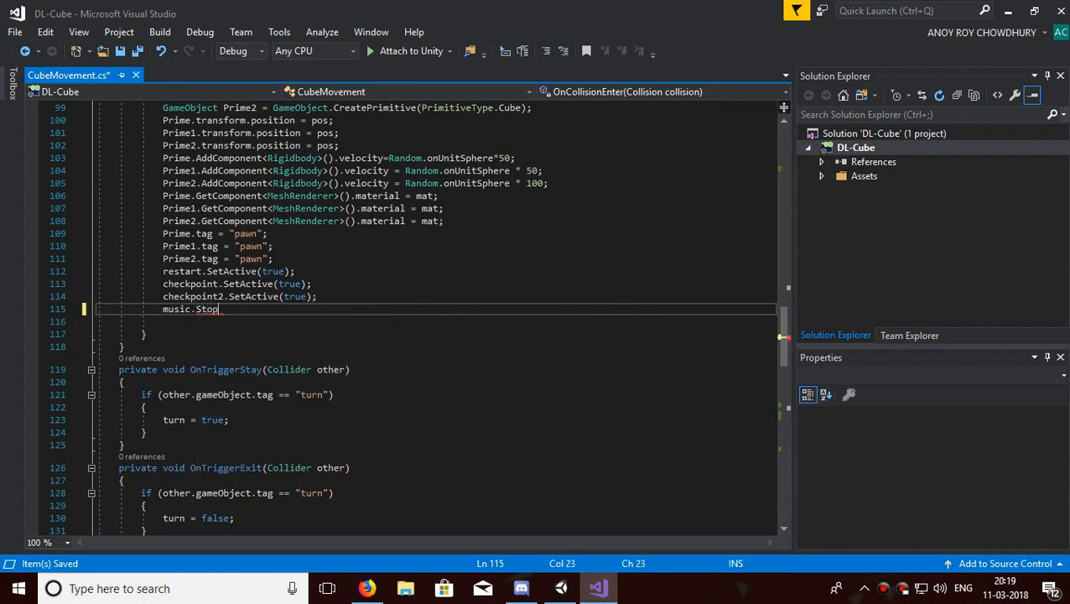
text(())
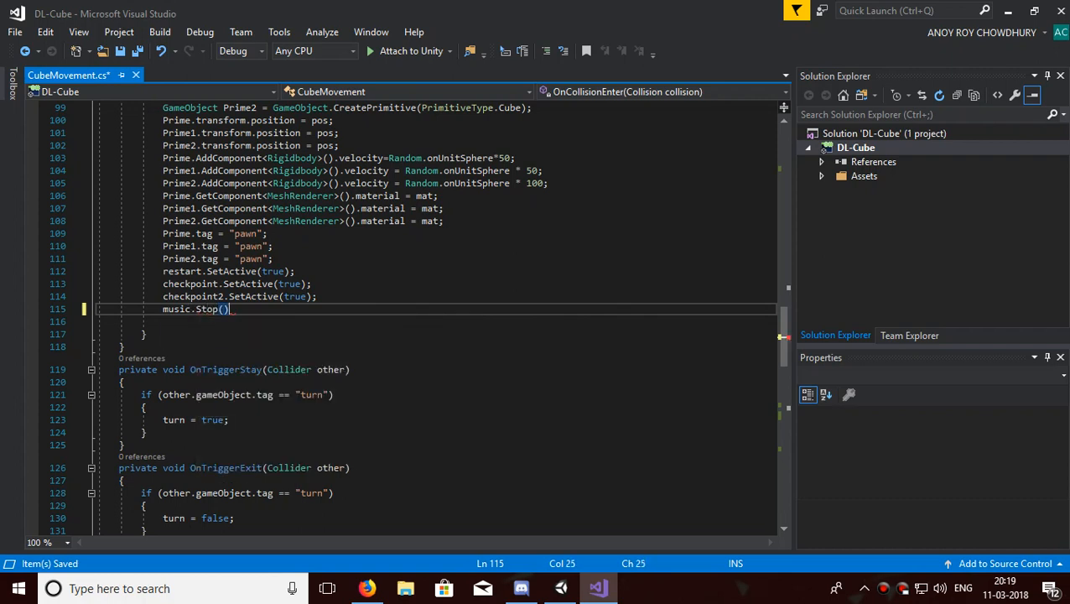
text(;)
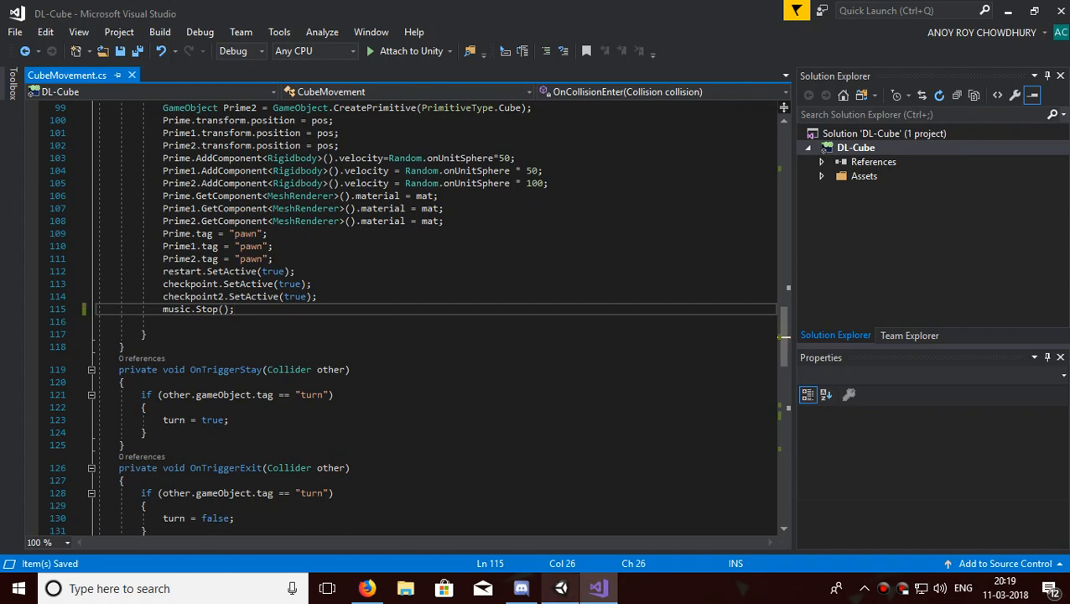
click(561, 588)
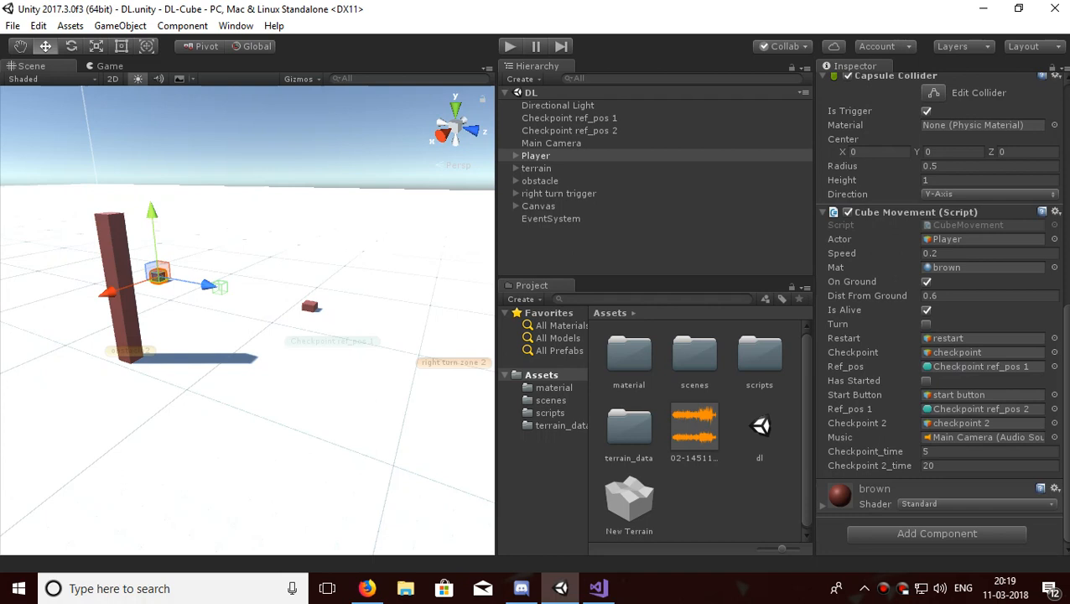
click(981, 296)
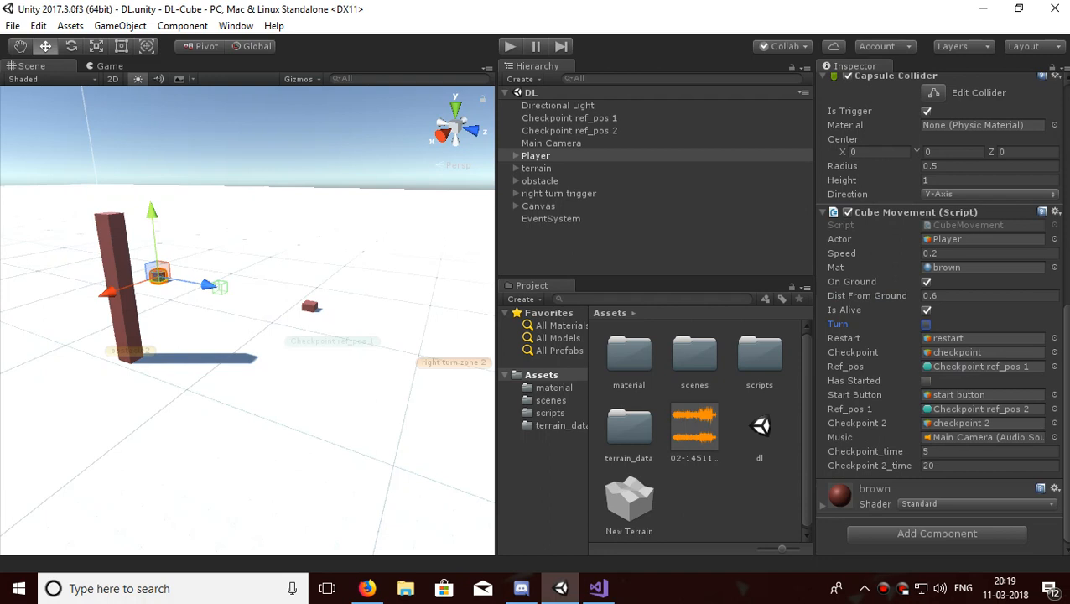
click(599, 587)
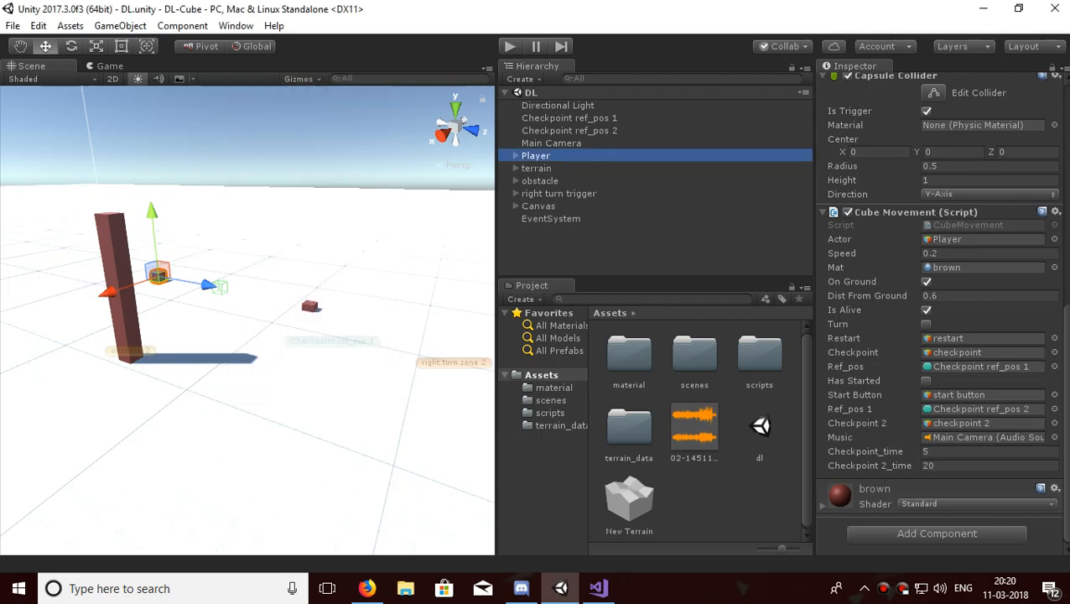
Replace Main Camera's Audio Source with a new one using the 02-1451114 clip, Play On Awake off.
click(550, 143)
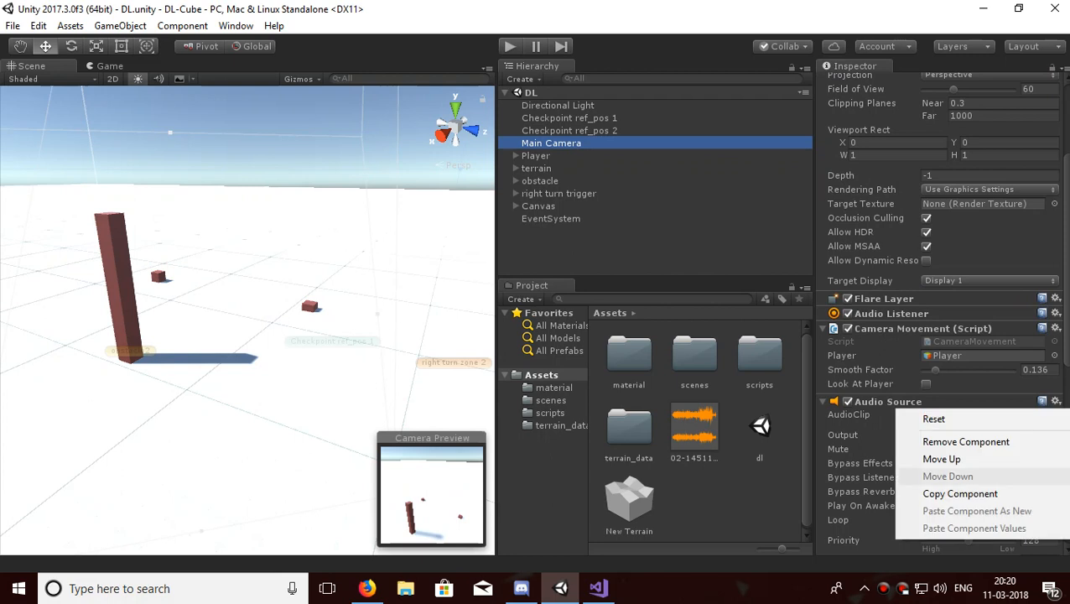
click(967, 441)
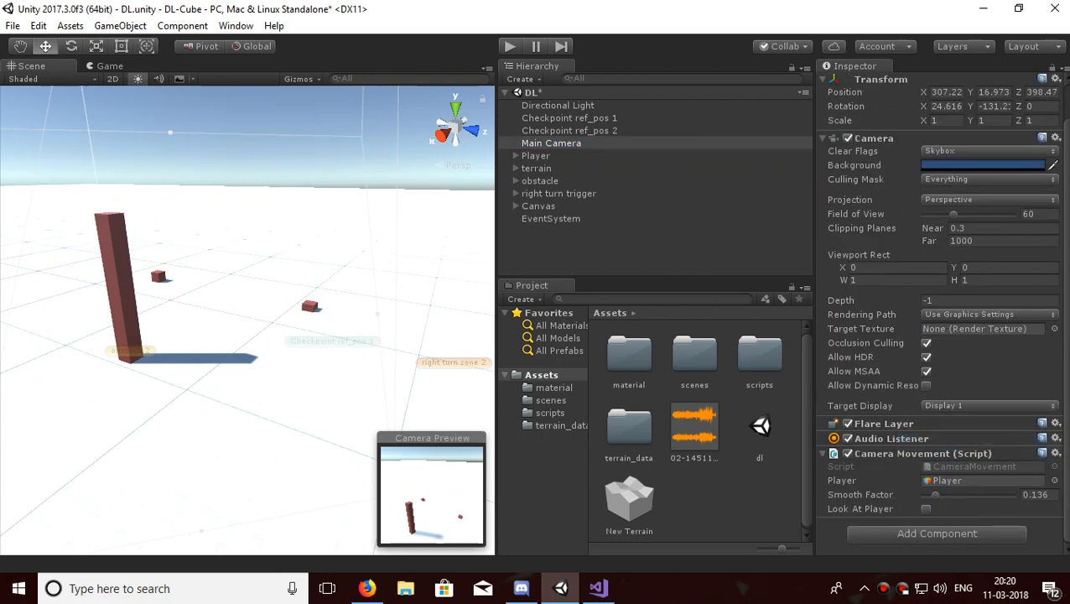
click(936, 534)
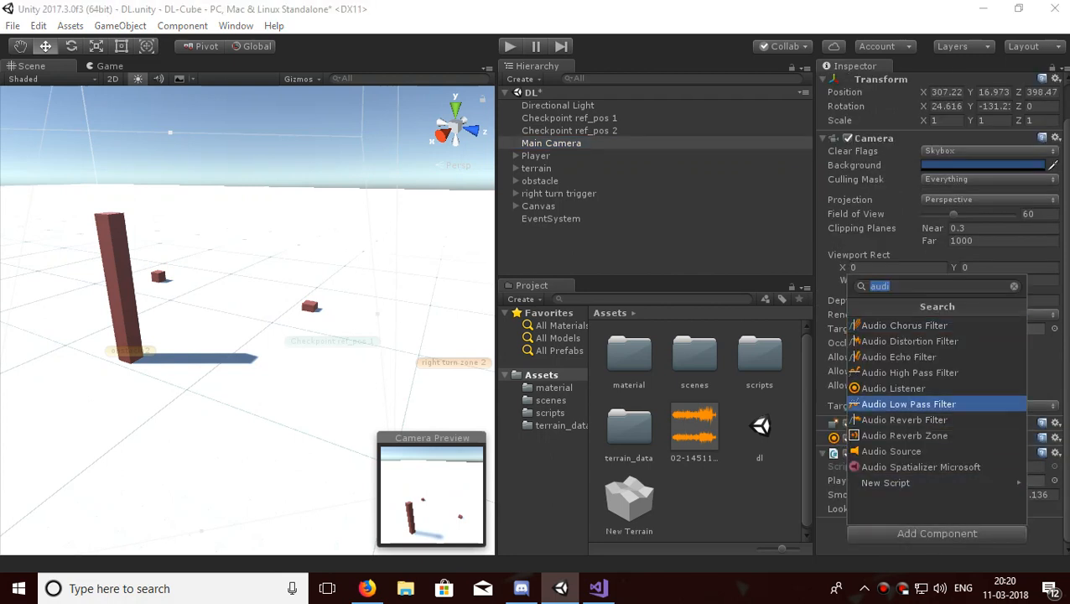
click(889, 451)
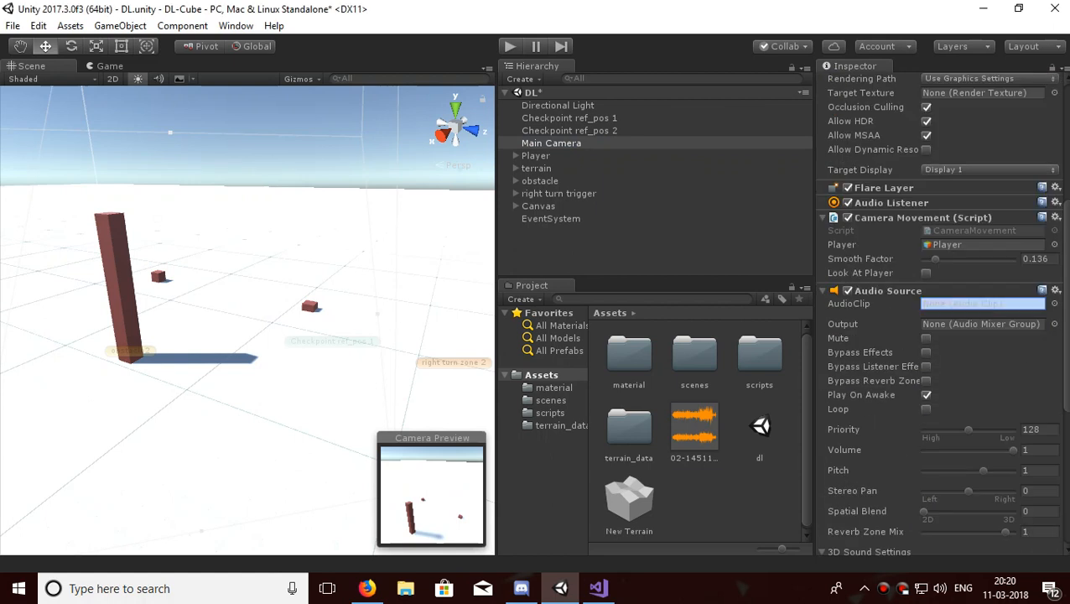
click(694, 433)
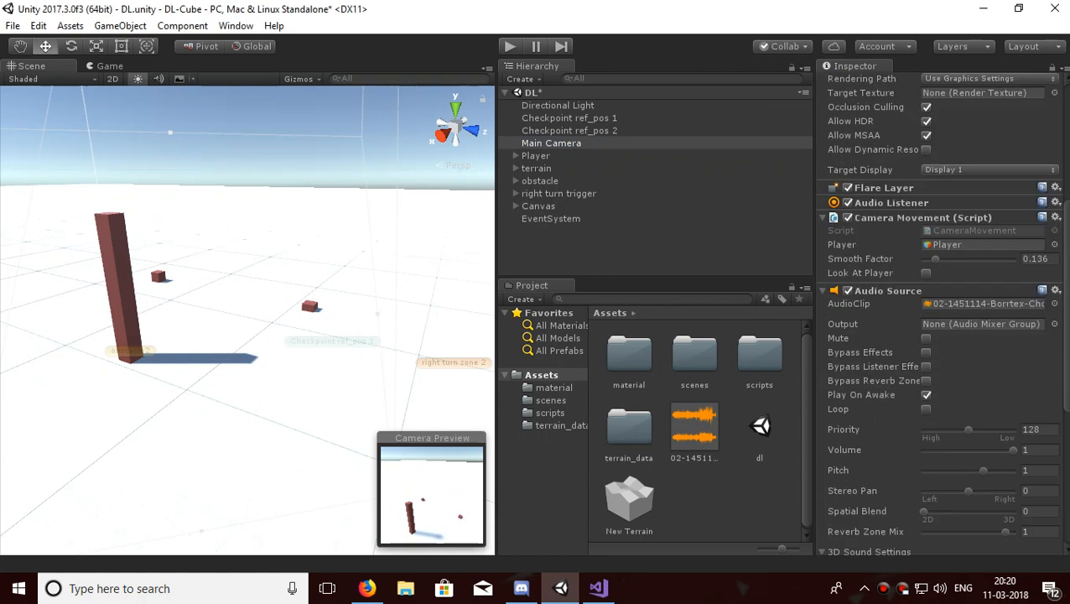
click(926, 396)
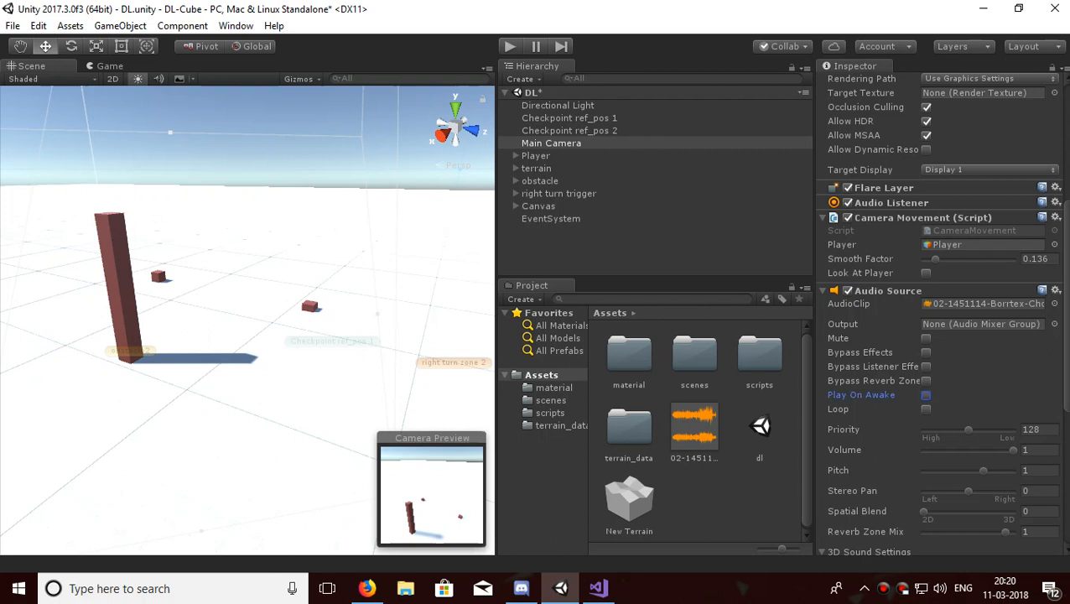
Select Player to check its Cube Movement settings, whose Music field shows Missing.
click(535, 154)
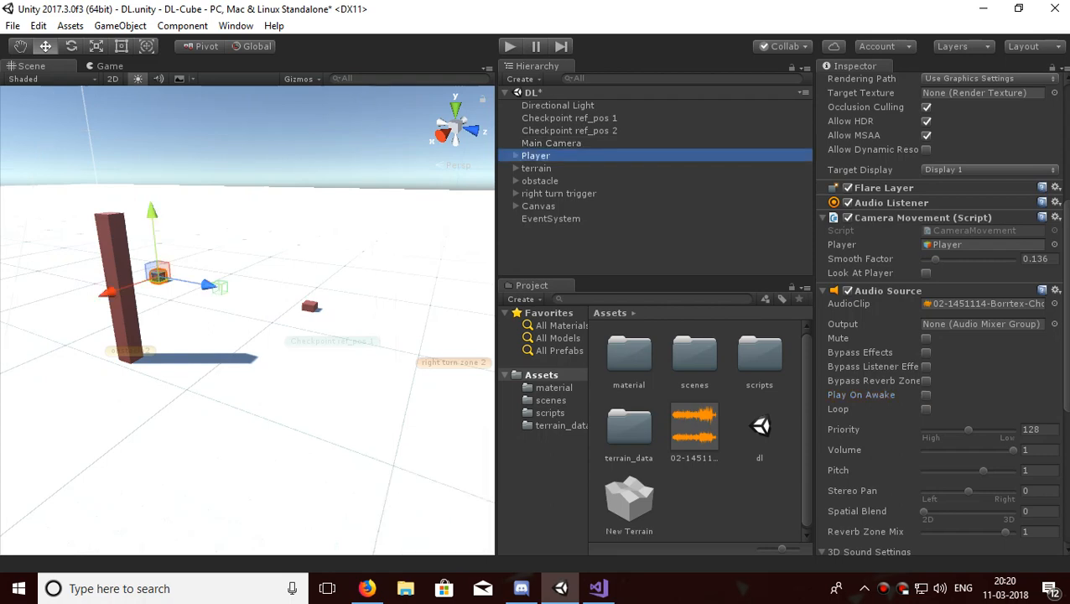
click(540, 181)
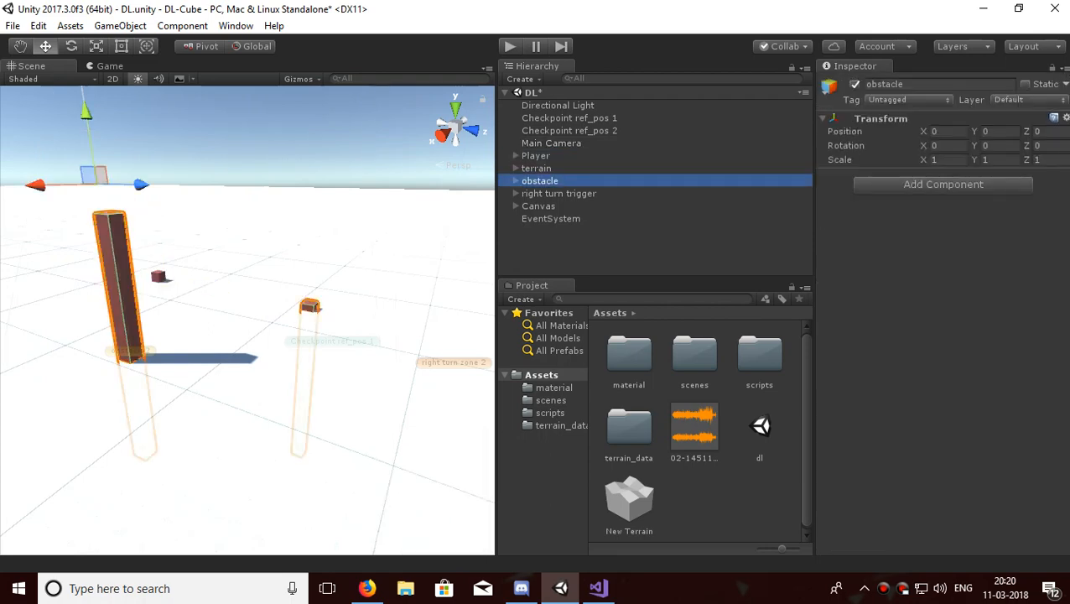
click(536, 154)
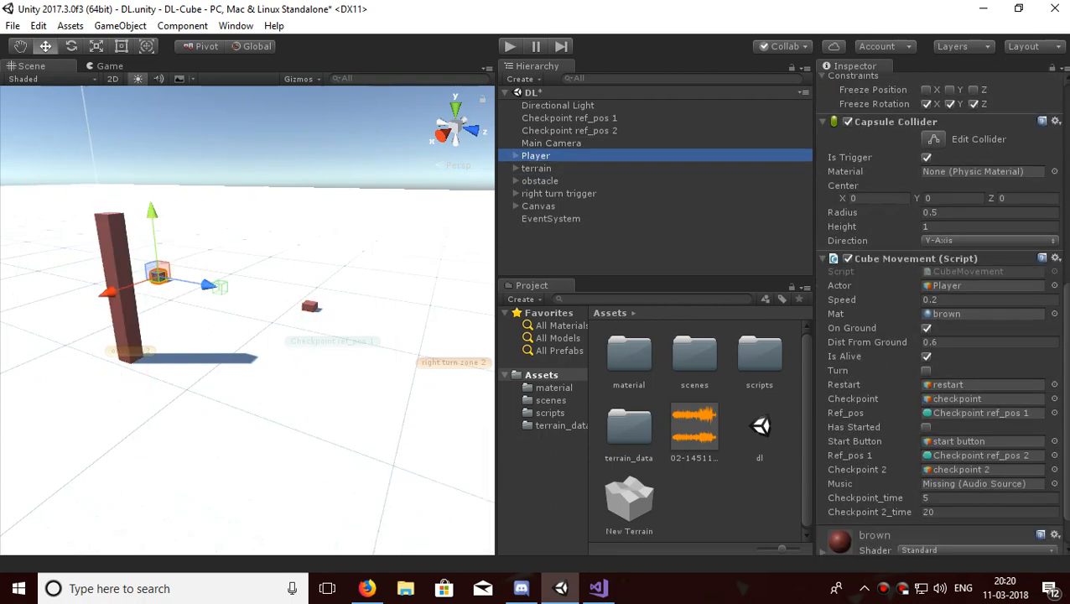
Link Player's Music to Main Camera's Audio Source, test-play the game, and return to Visual Studio.
click(551, 143)
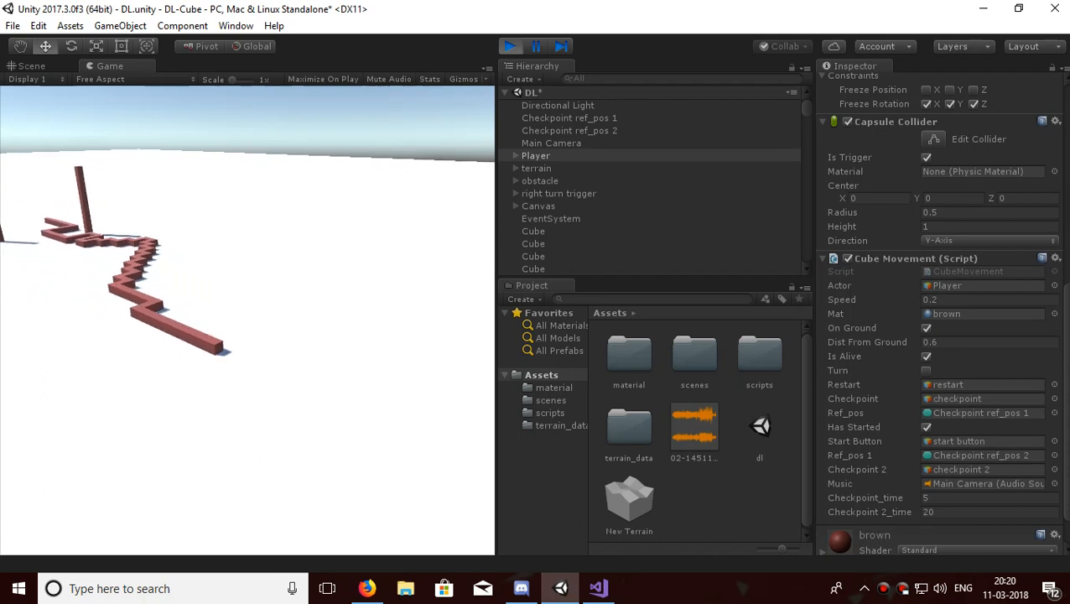
click(503, 47)
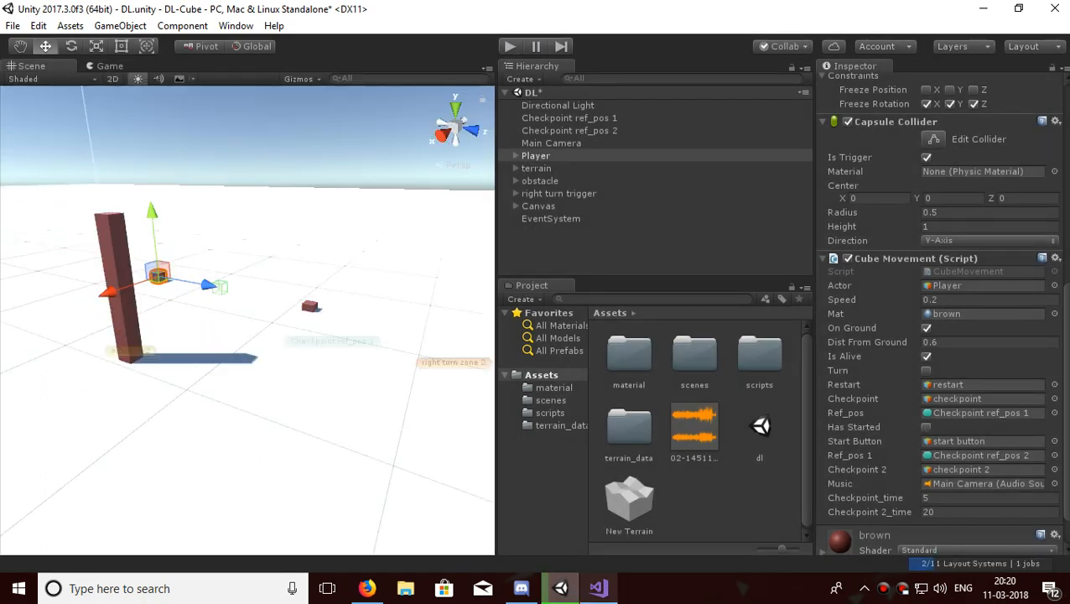
click(597, 588)
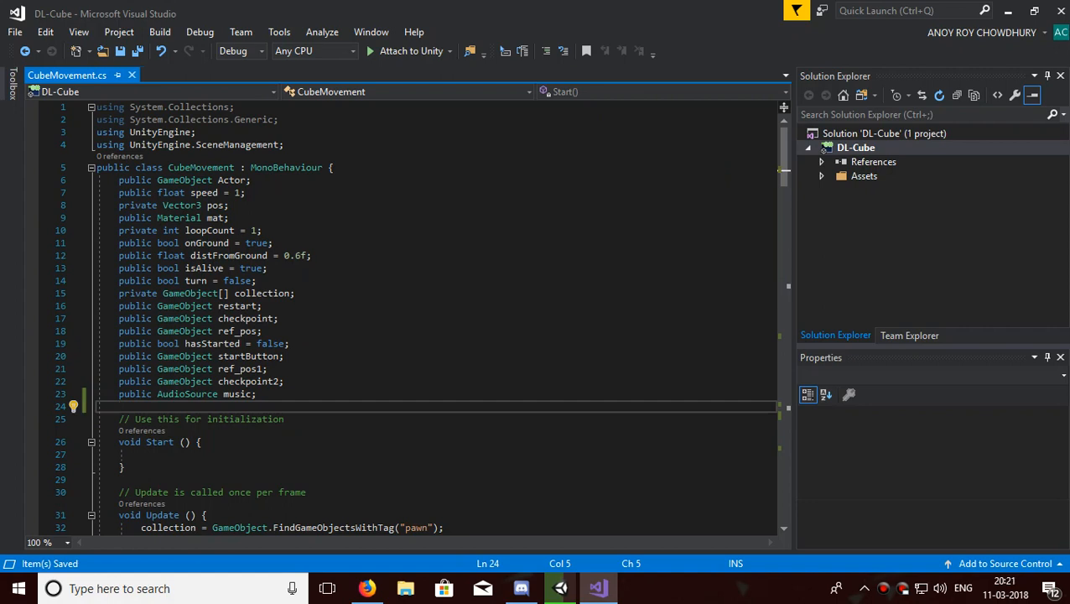
Declare public float fields checkpoint1_time and checkpoint2_time below the music field.
double_click(188, 392)
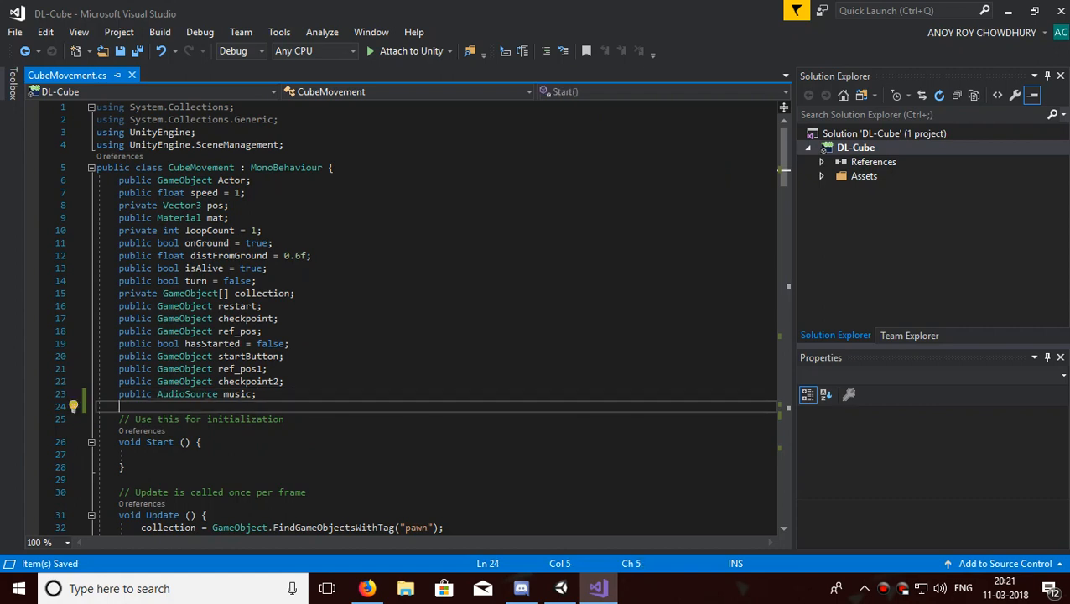
text(public)
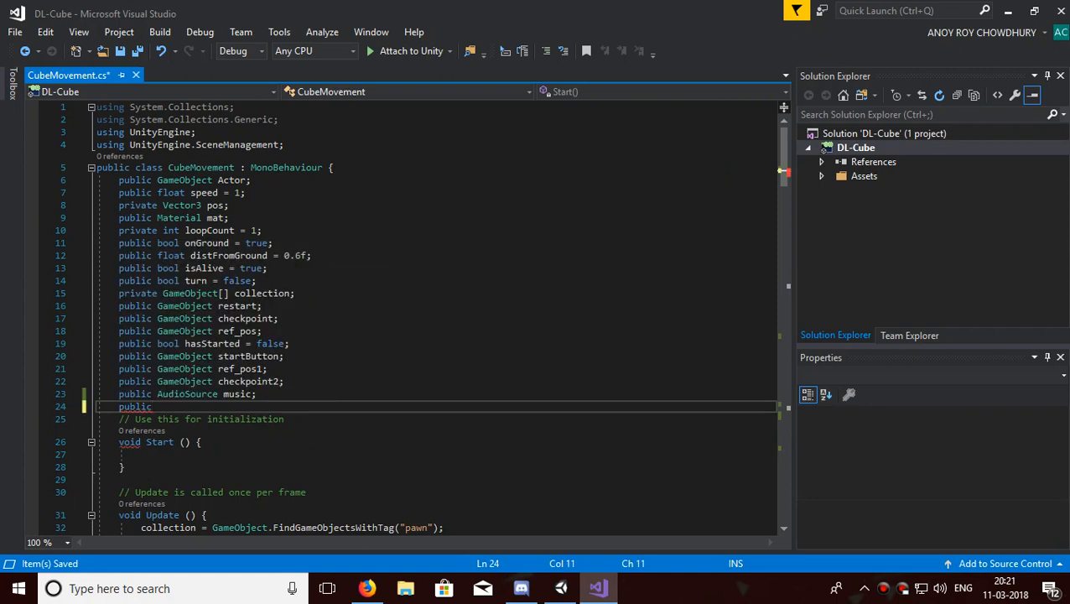
text(float ch)
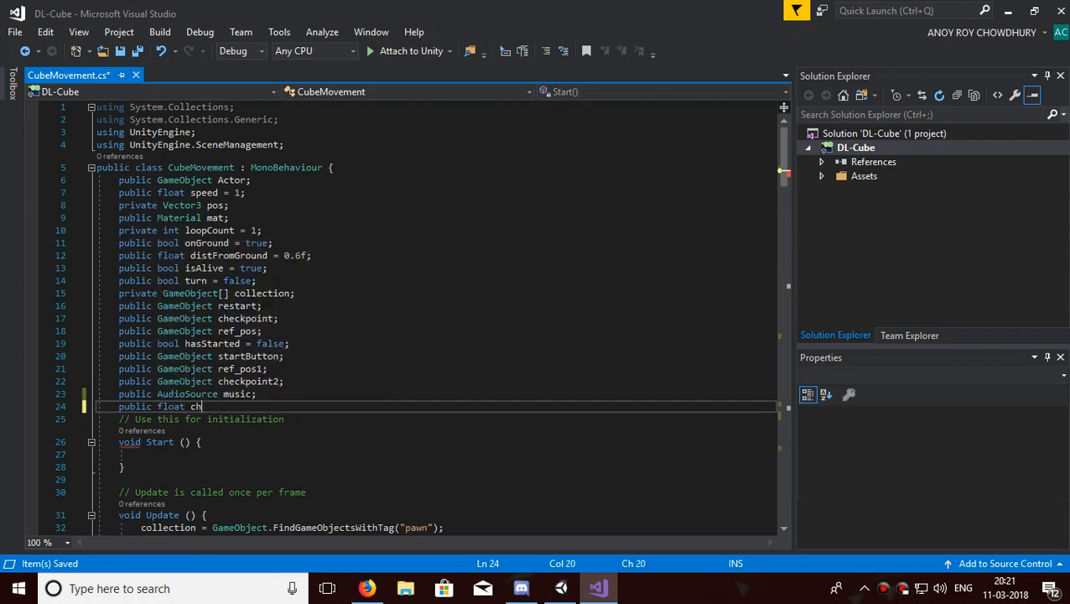
text(eckpoint1)
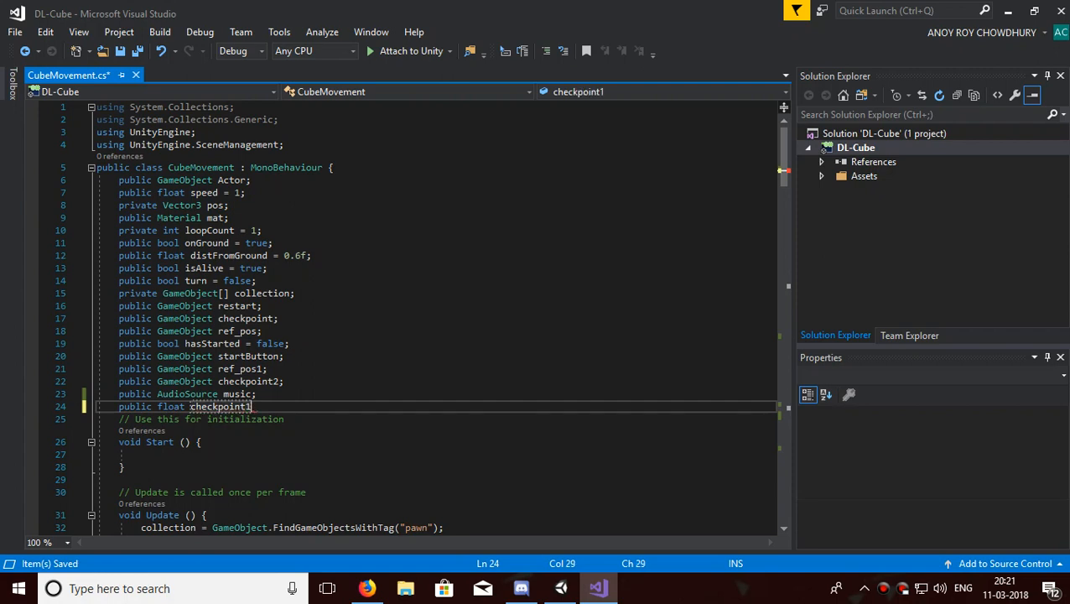
text(_time;)
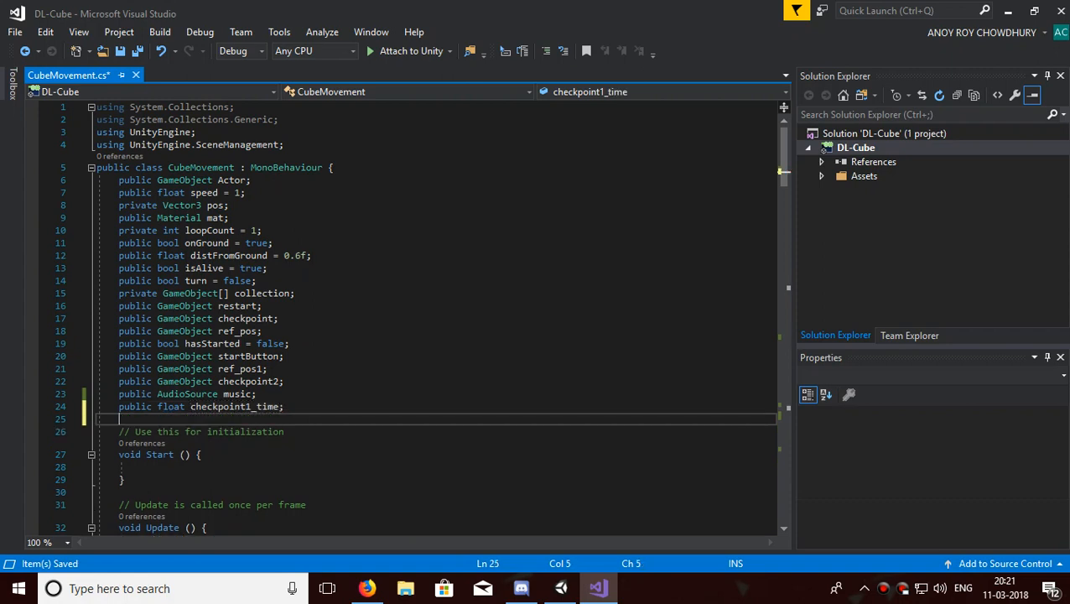
text(public)
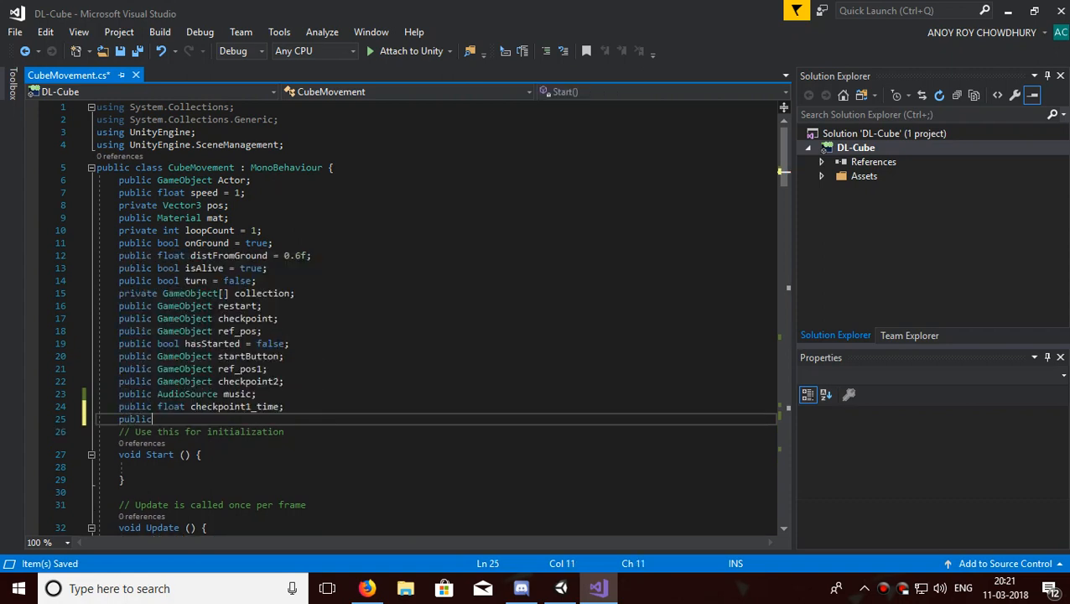
text(float che)
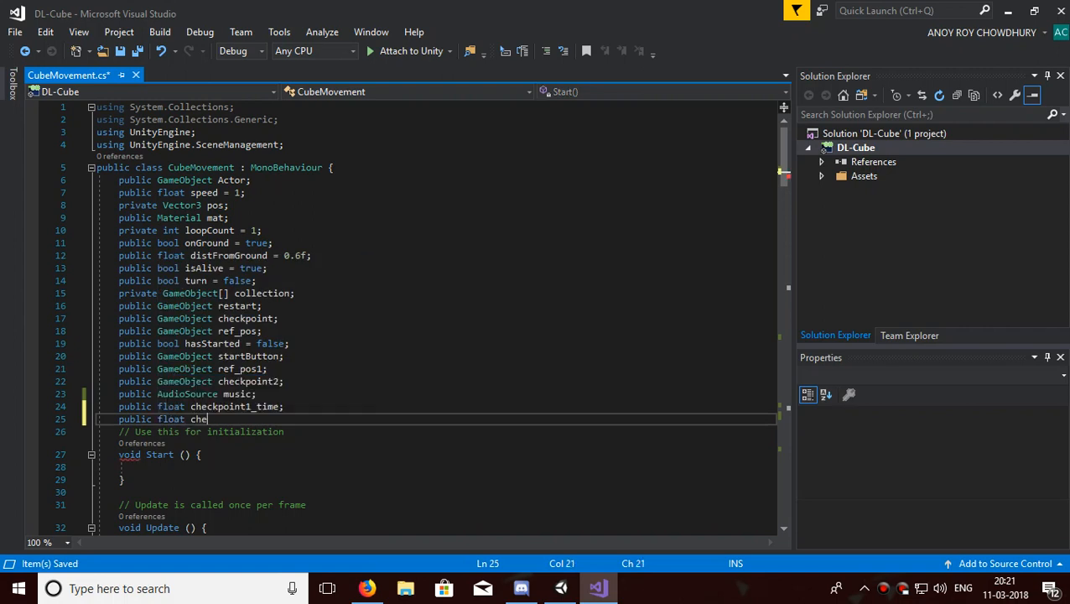
text(ckpoint)
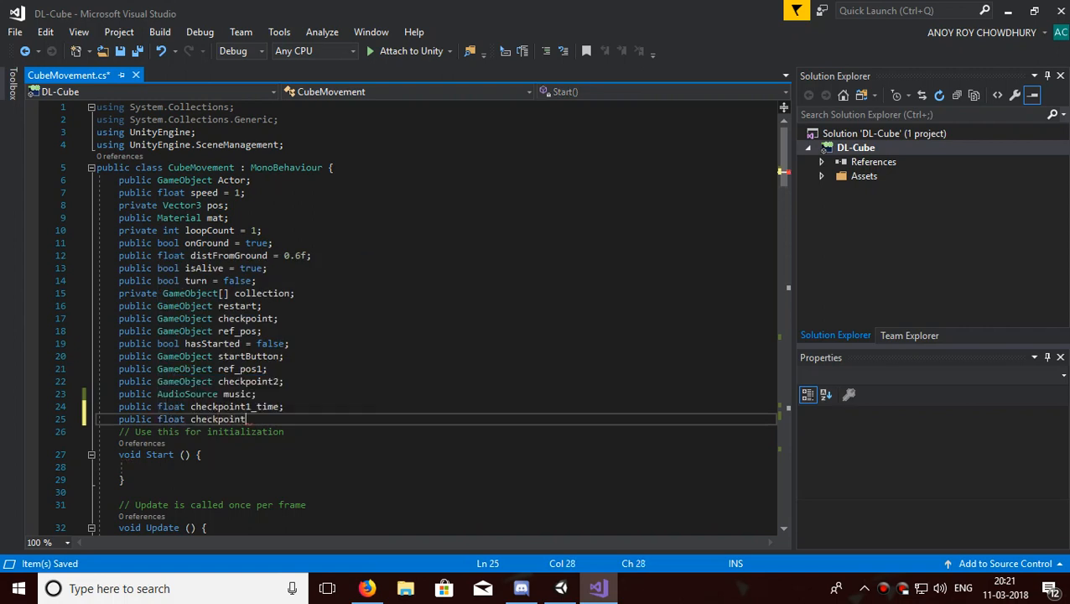
text(2)
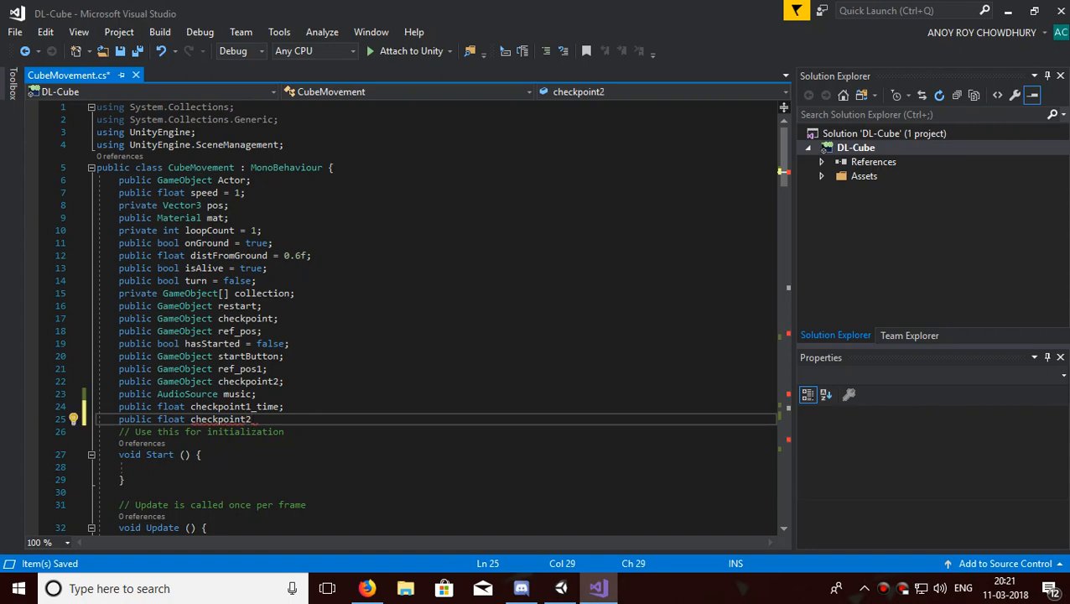
text(_time;)
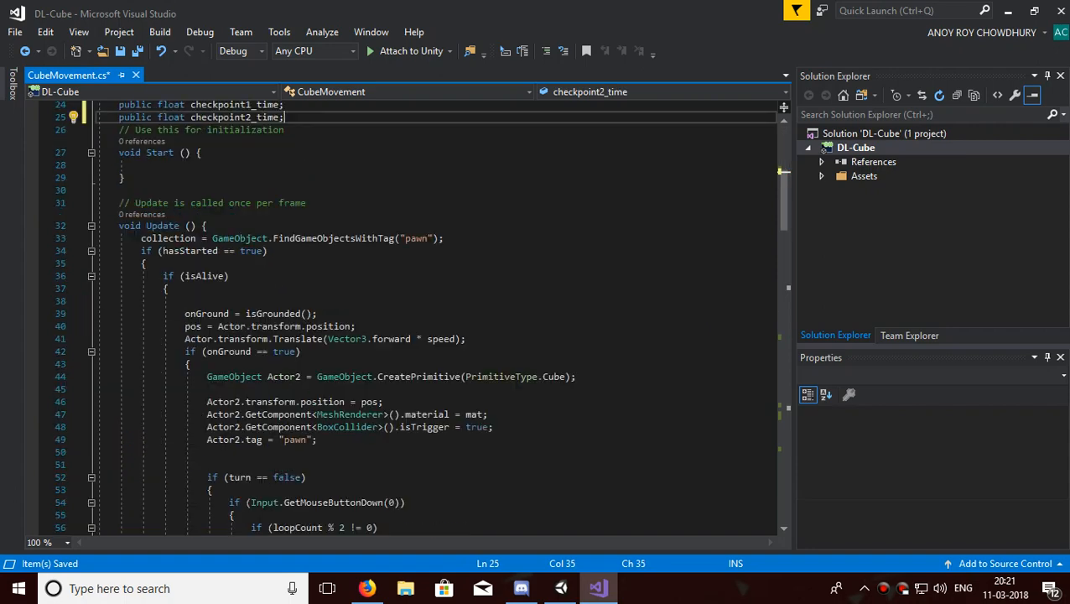
End _checkpoint() with music.Play(); after its foreach loop.
scroll(down, 3)
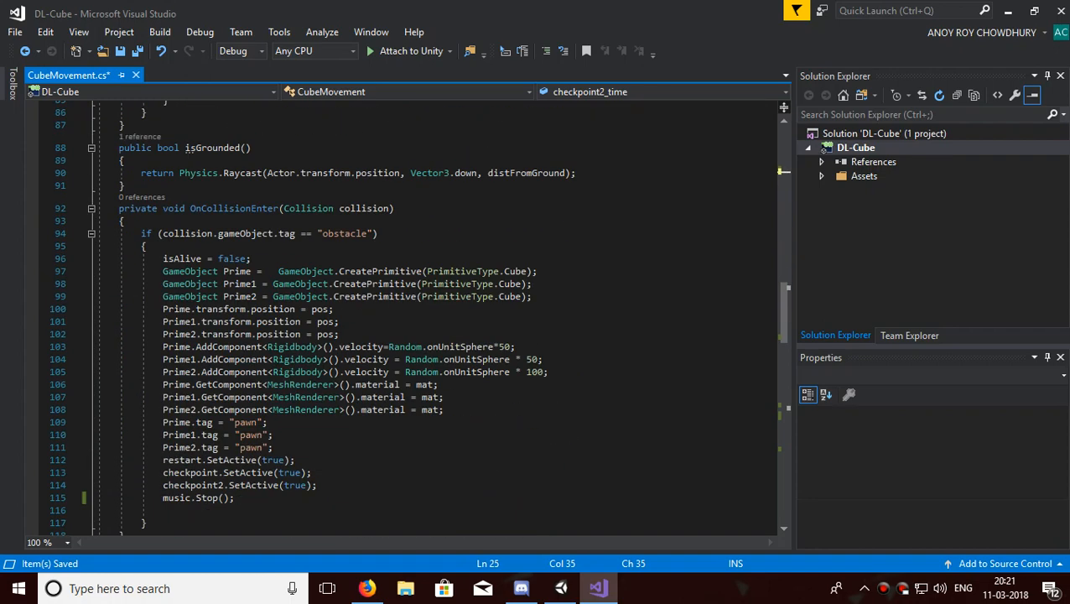
scroll(down, 3)
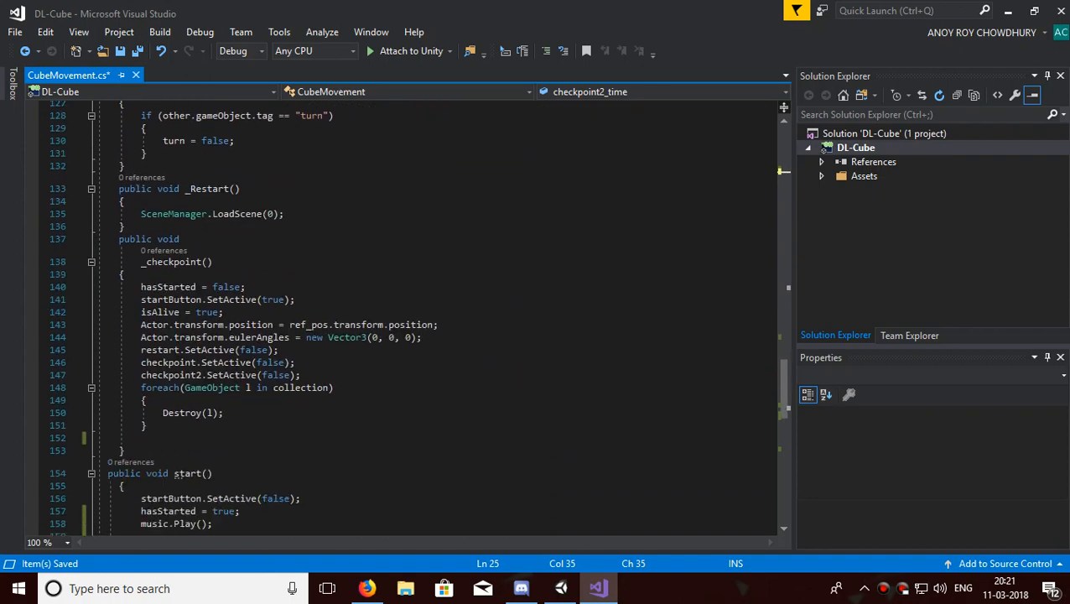
scroll(down, 3)
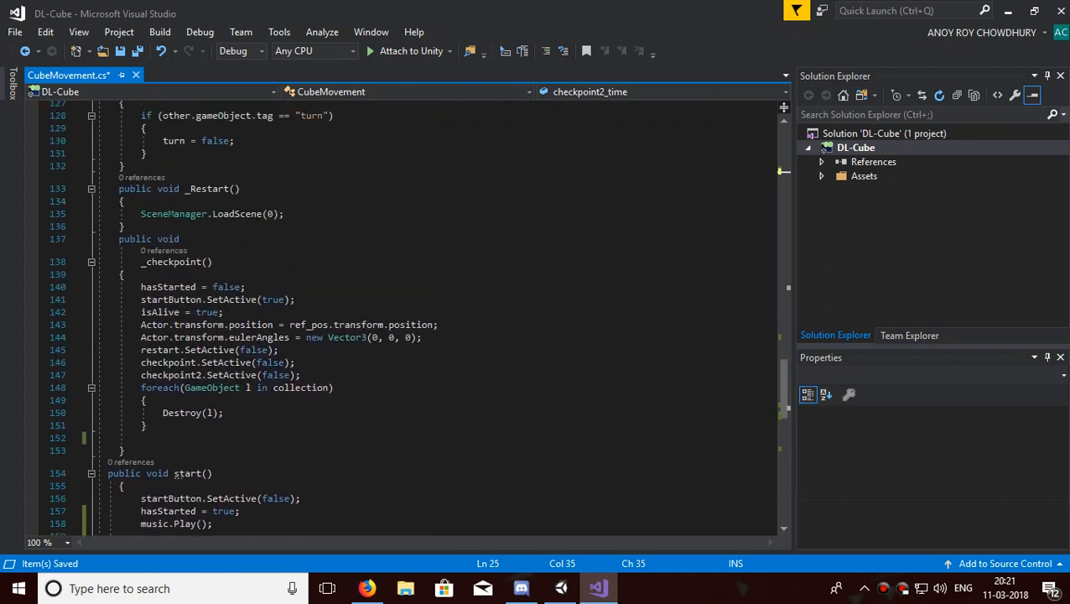
click(146, 426)
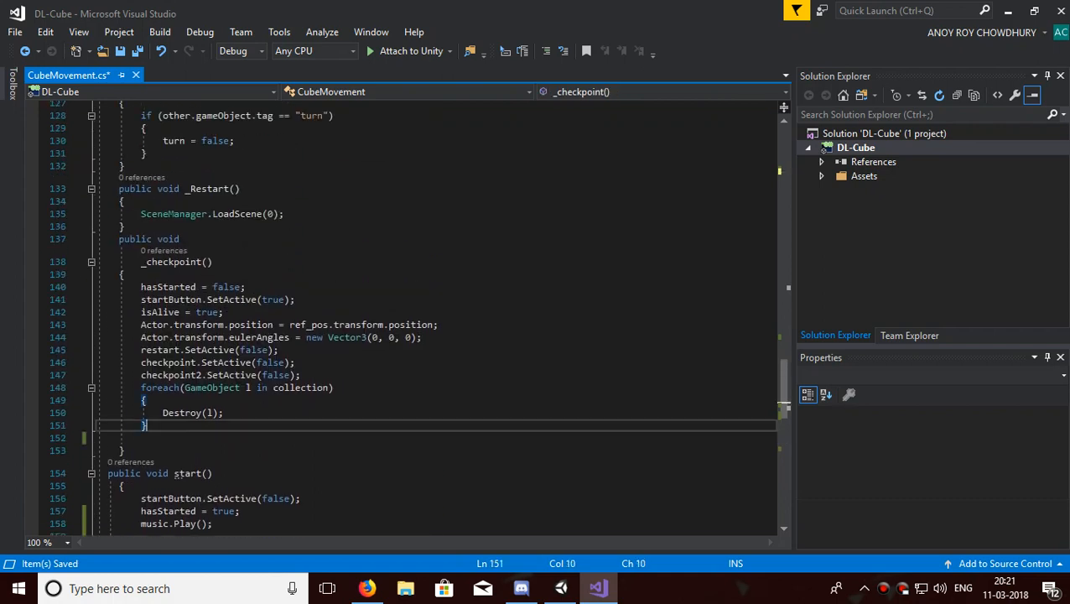
text(music)
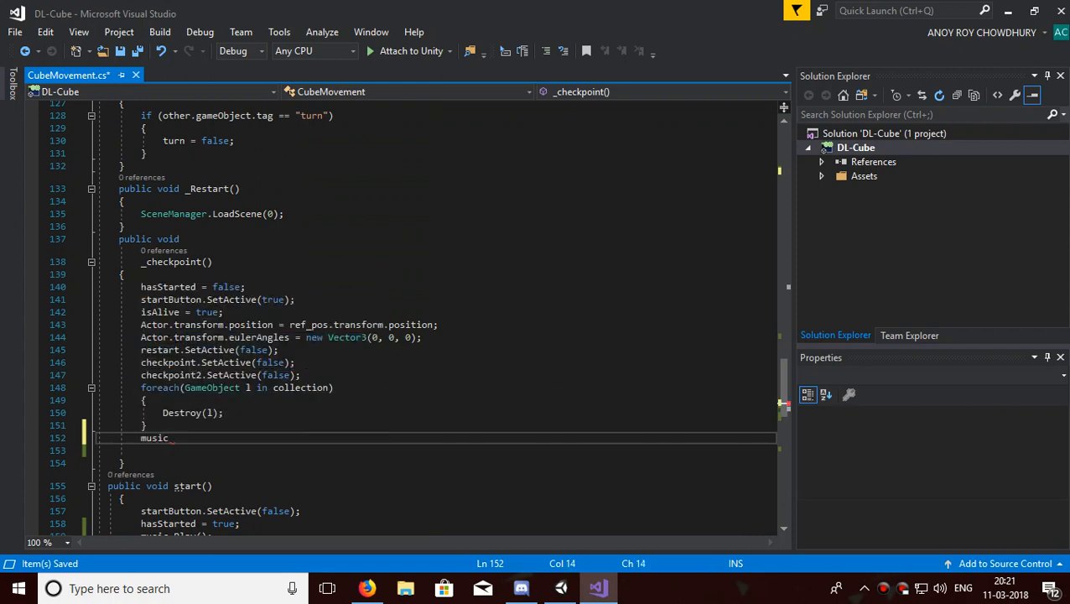
text(.pl)
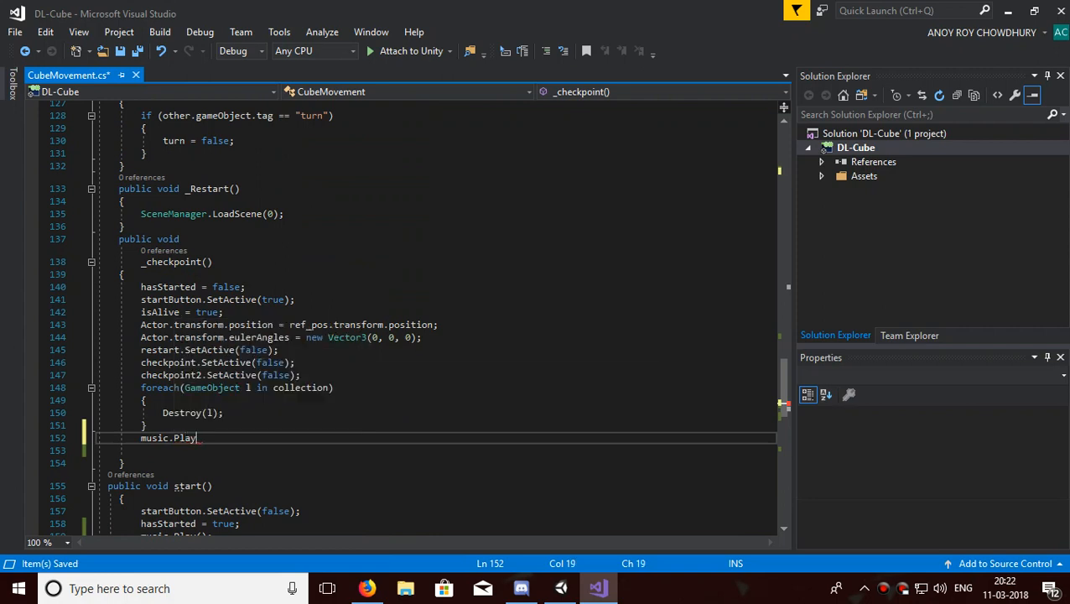
text(();)
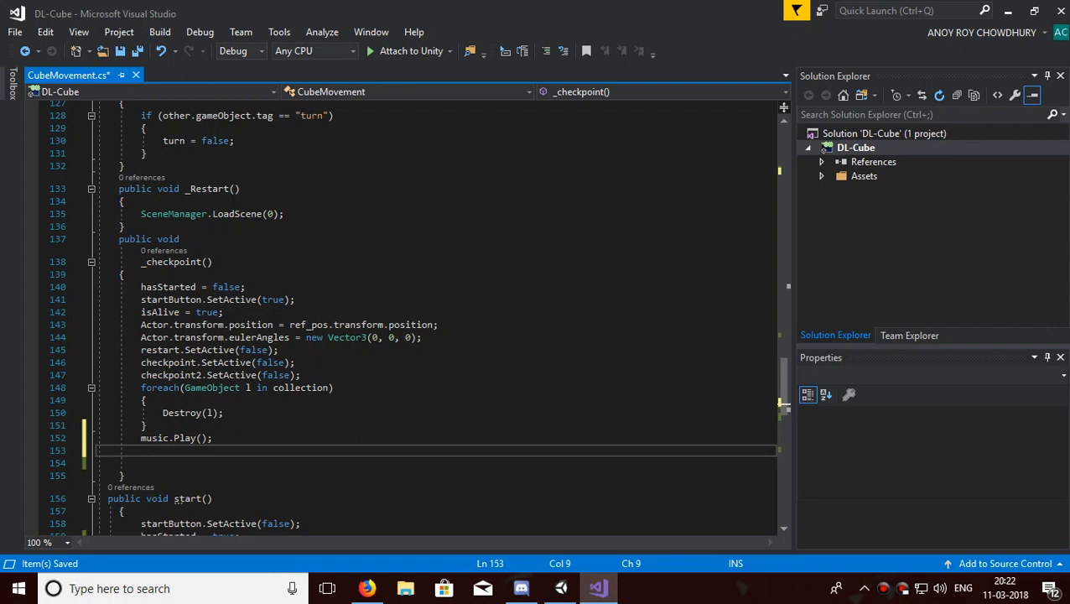
Begin the line music.time = checkpoint1_time beneath it.
text(music)
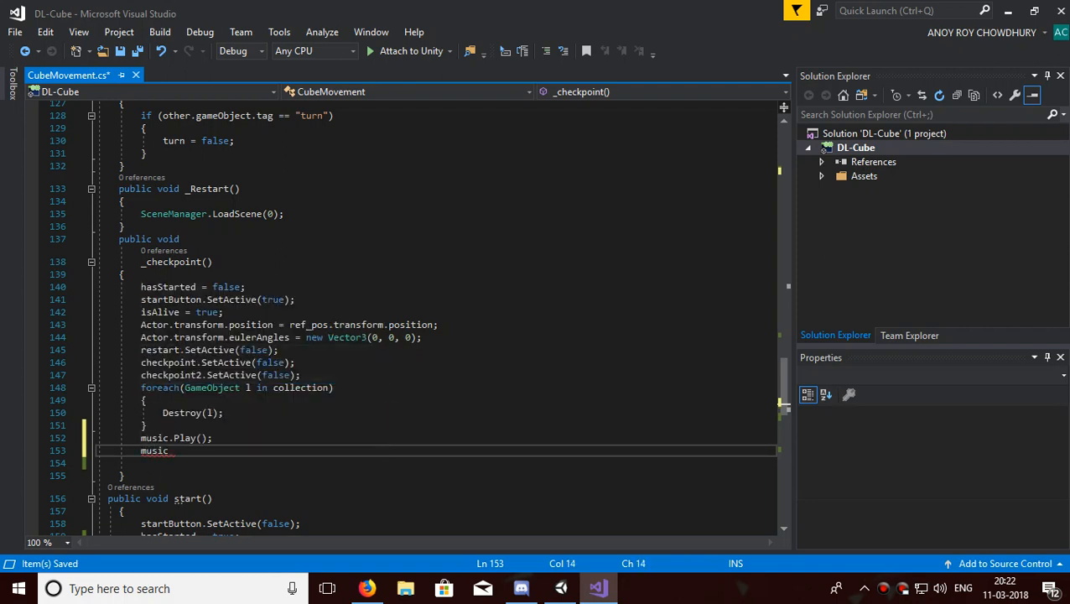
text(t)
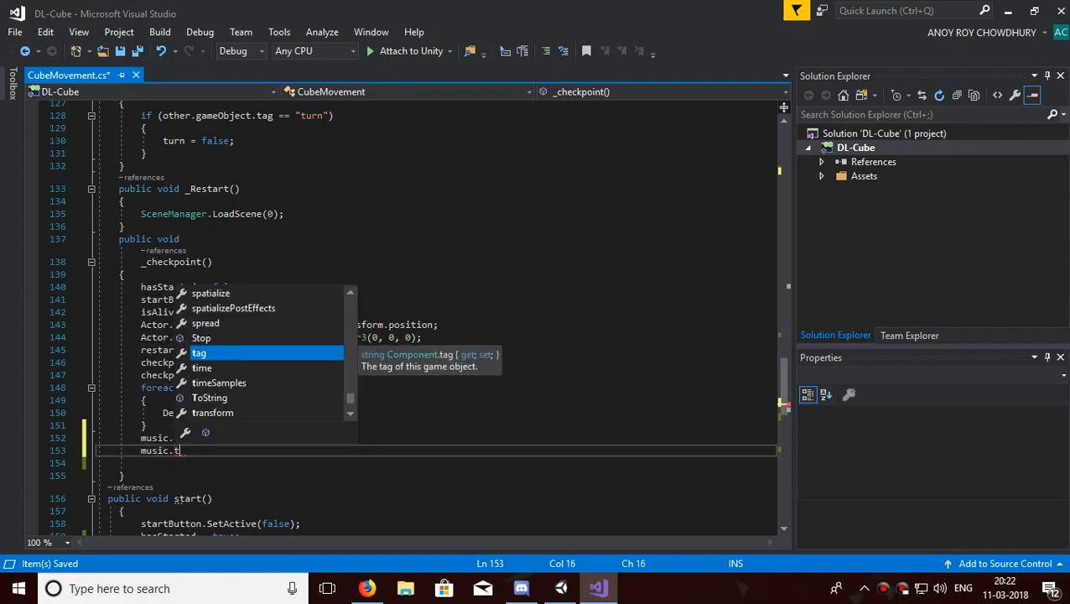
text(ime)
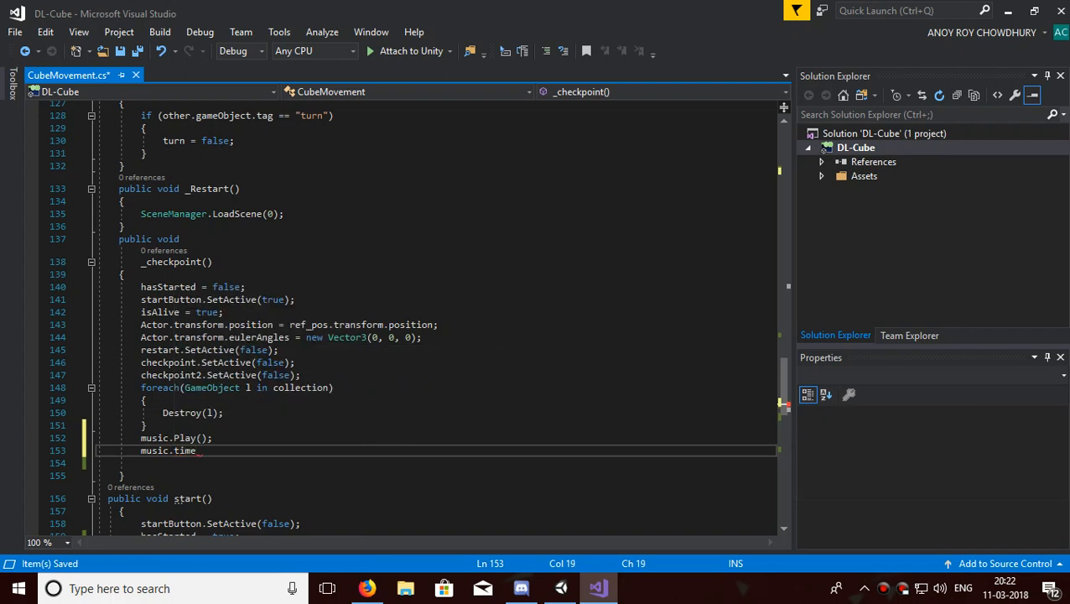
text(=ch)
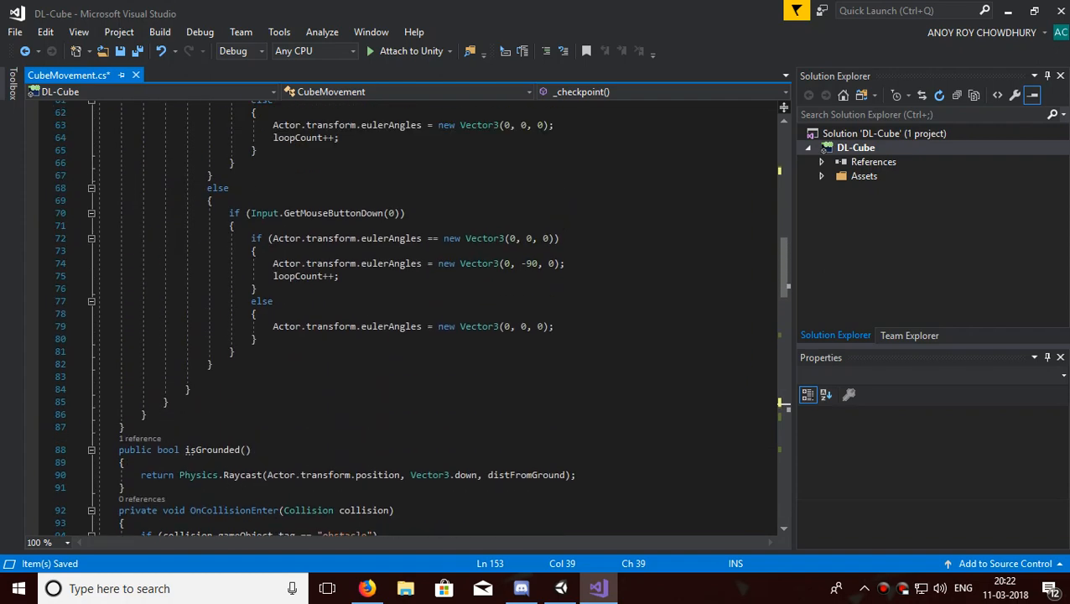
In _checkpoint2(), add music.Play(); then music.time = checkpoint2_time; after the foreach loop.
scroll(down, 3)
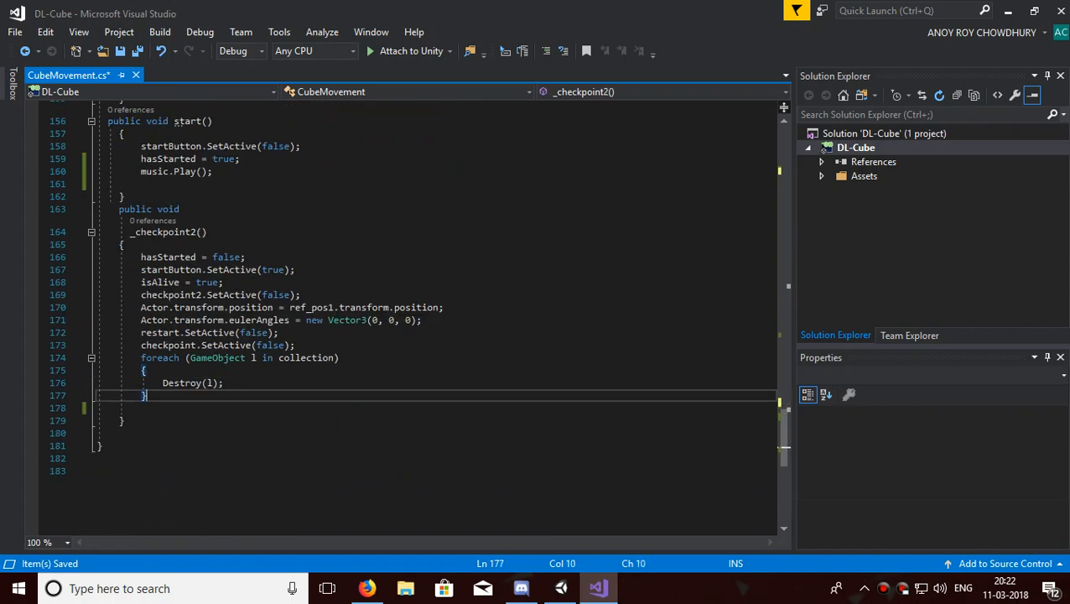
text(music)
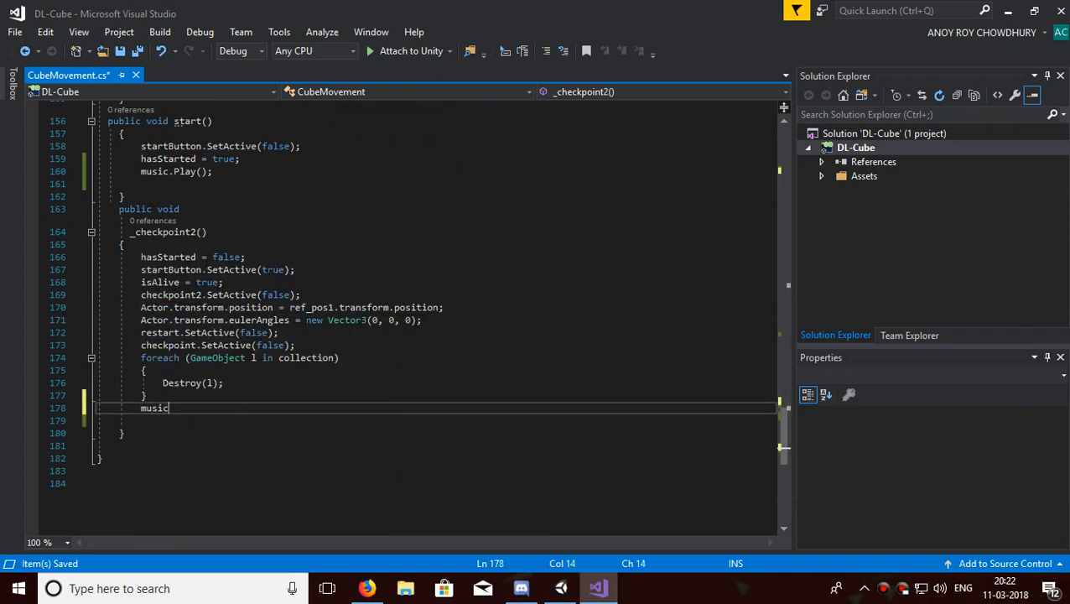
text(.pl)
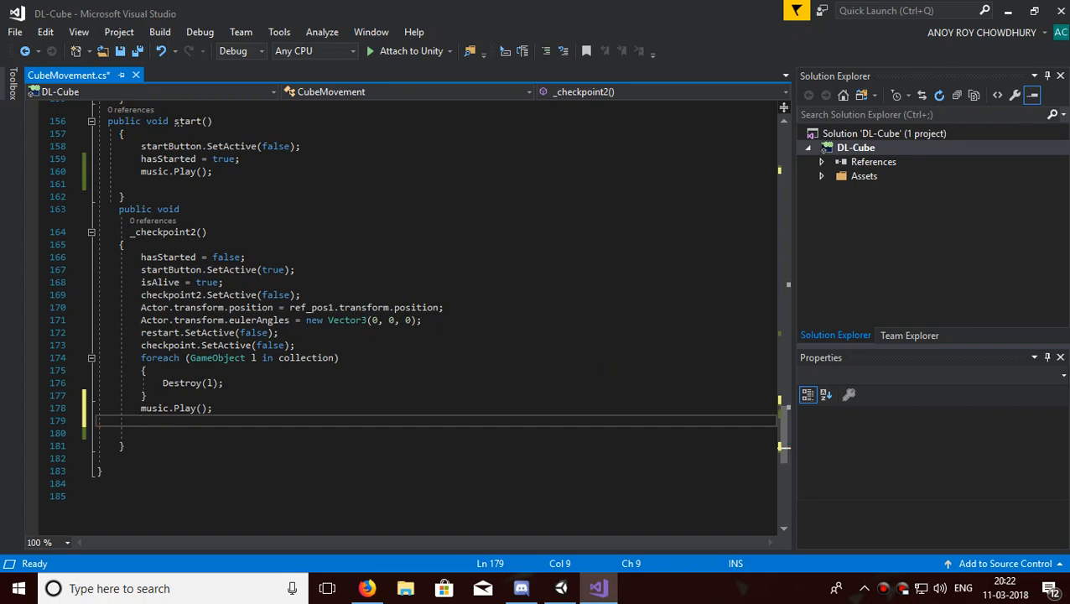
text(music)
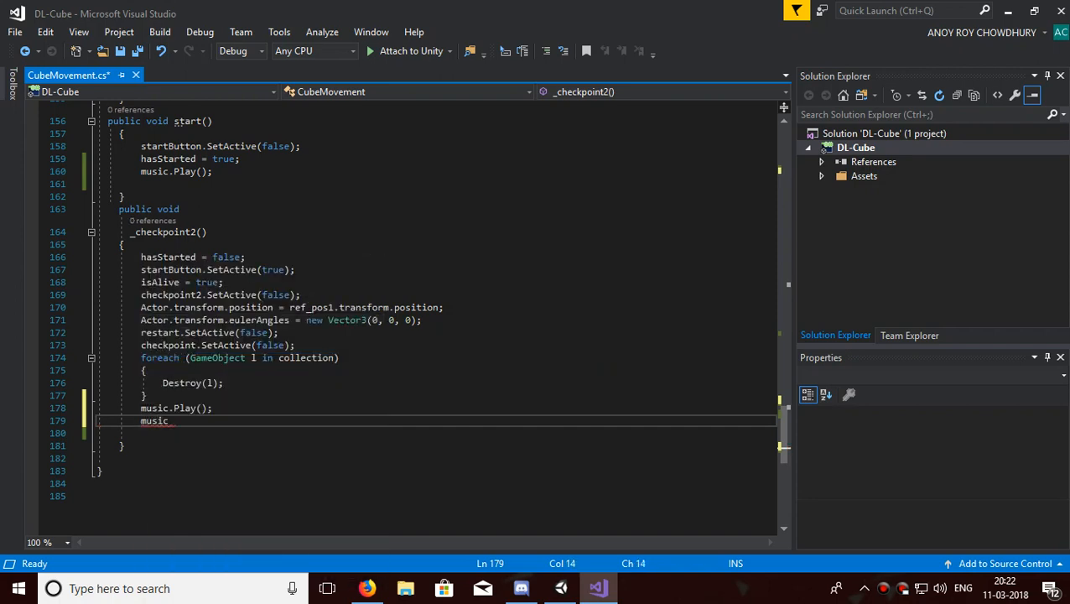
text(.time=)
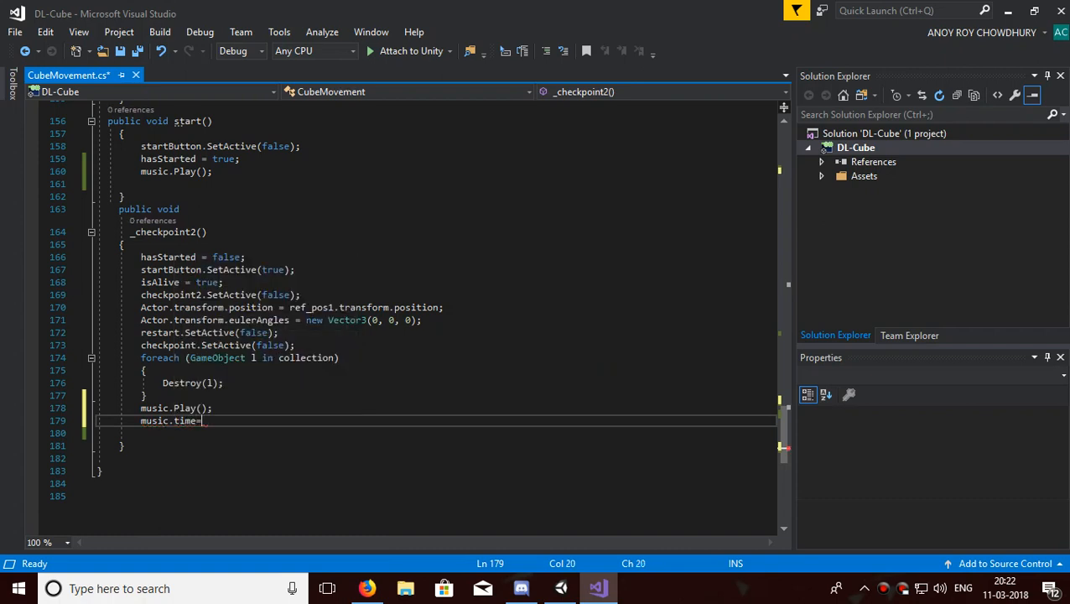
text(che)
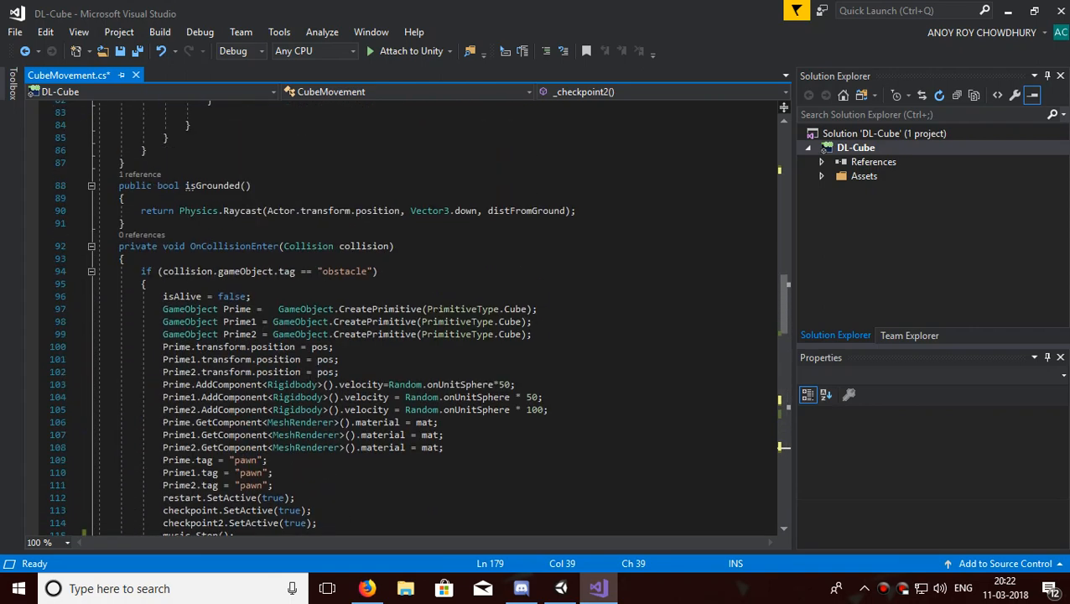
Scroll through the script before returning to Unity to view the Player's checkpoint time fields.
scroll(down, 3)
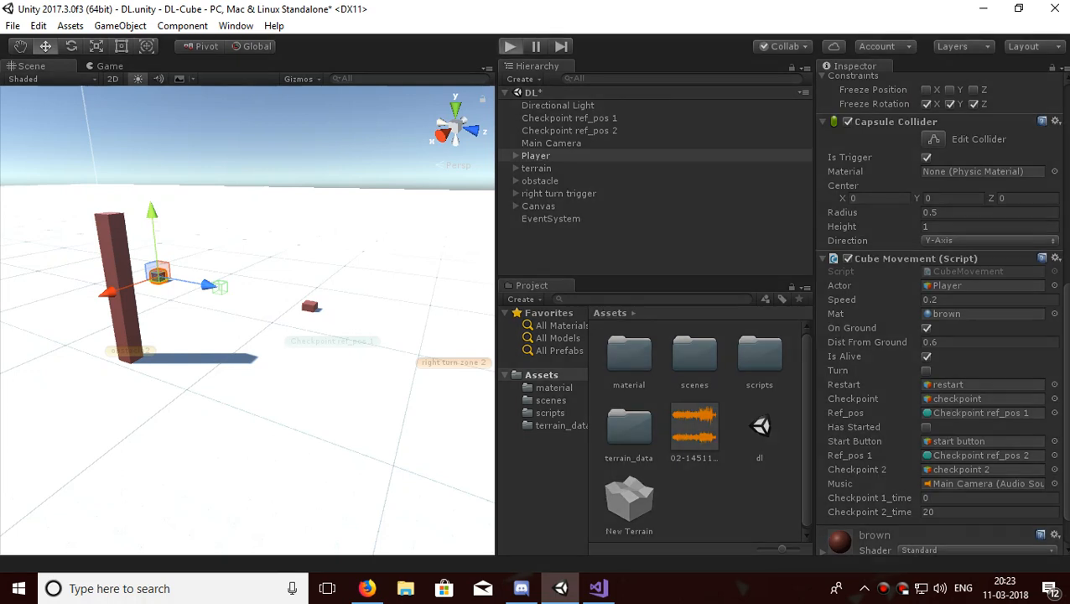
Set Checkpoint_1_time to 10 and Checkpoint_2_time to 30, then select the Borrtex Choice music clip.
click(513, 47)
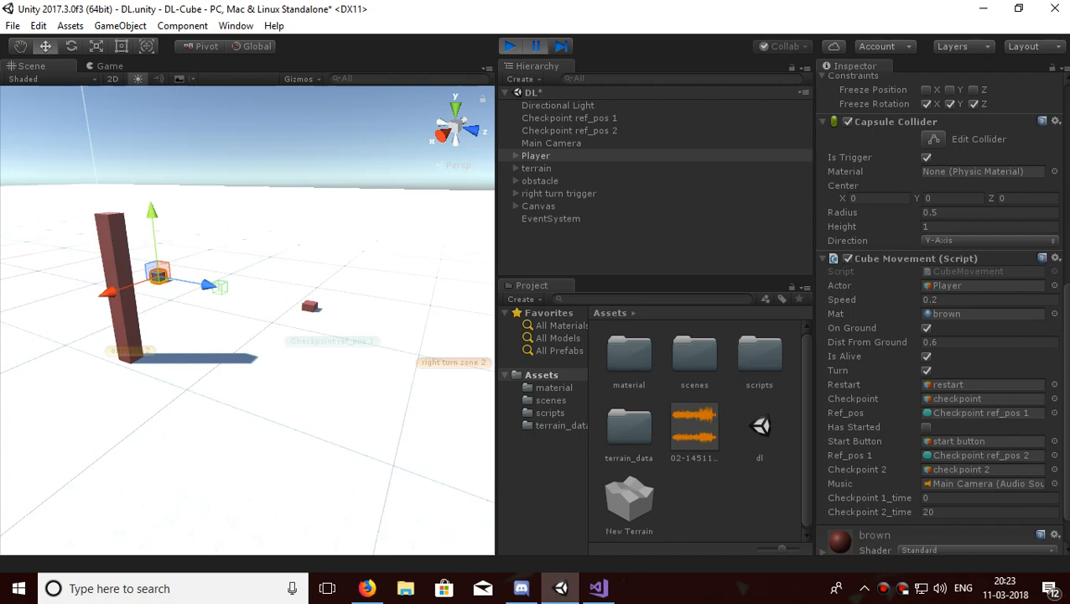
click(981, 496)
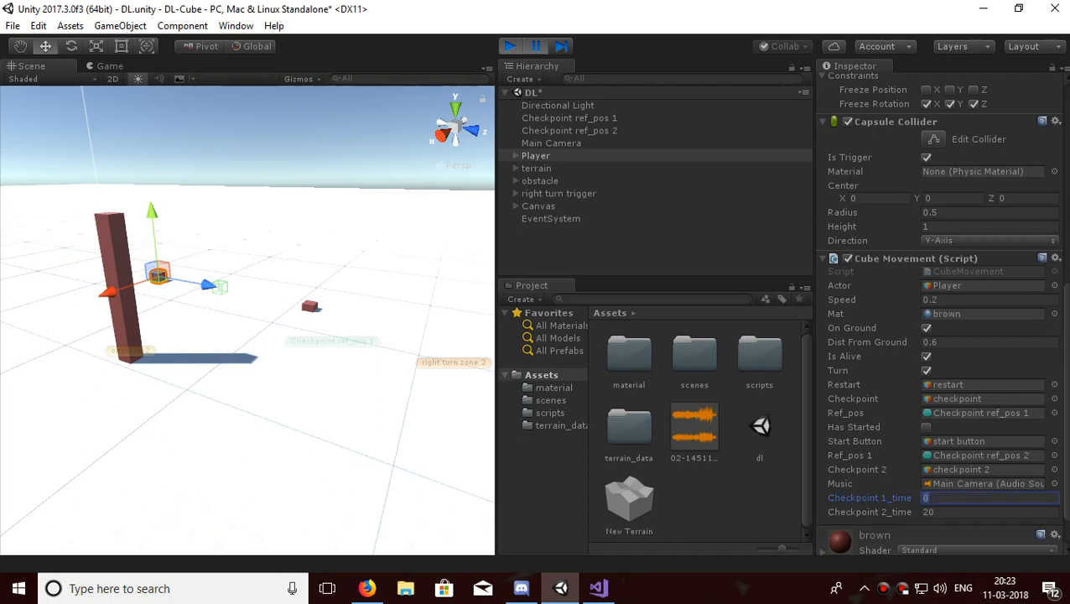
text(10)
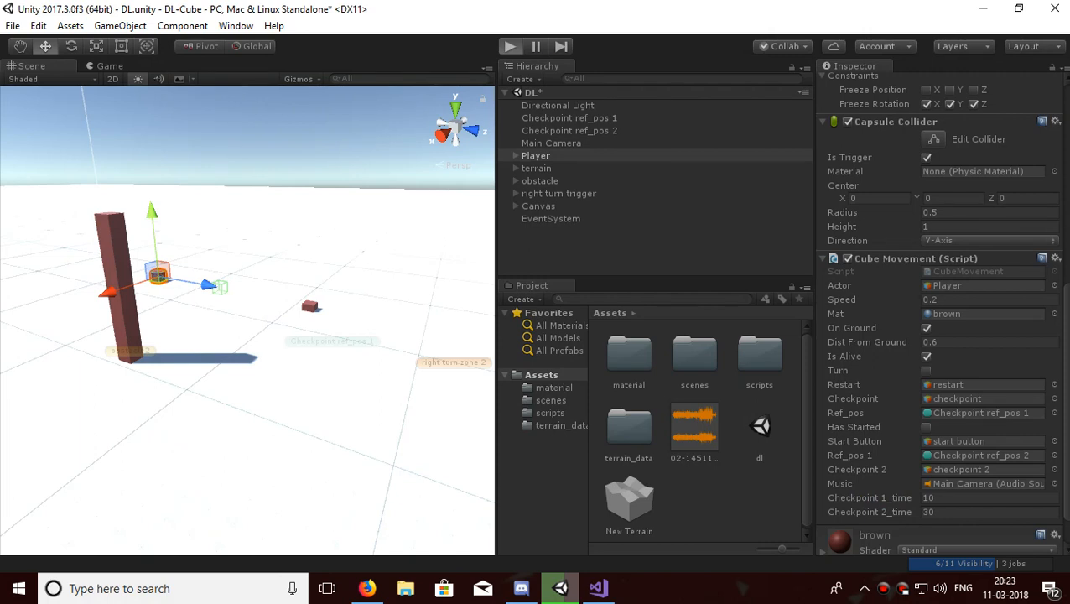
click(515, 47)
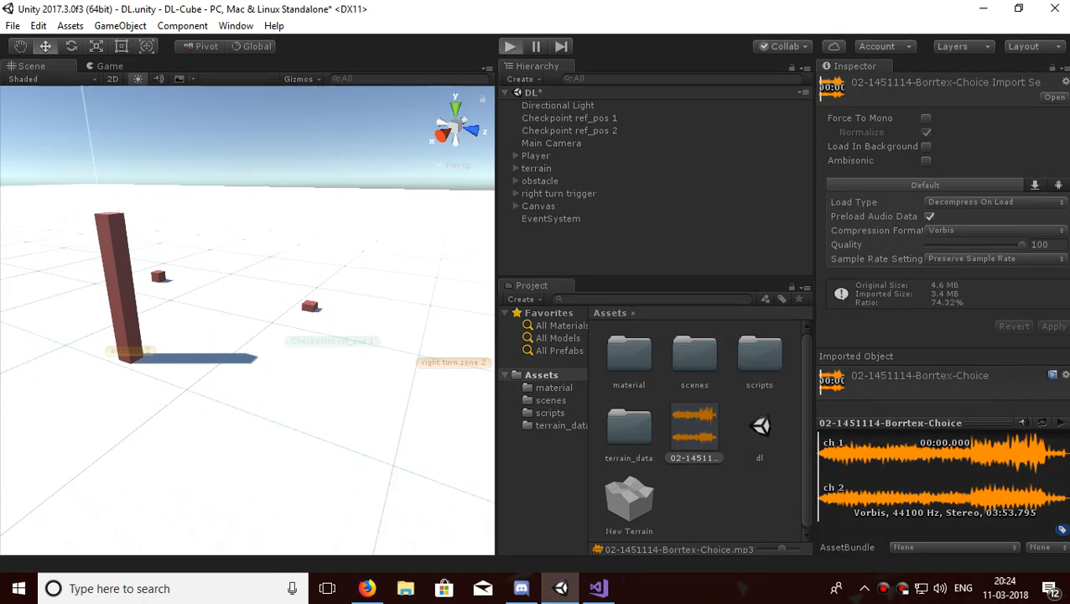
Test-play the game, stop the run, and switch to CubeMovement.cs in Visual Studio.
click(512, 47)
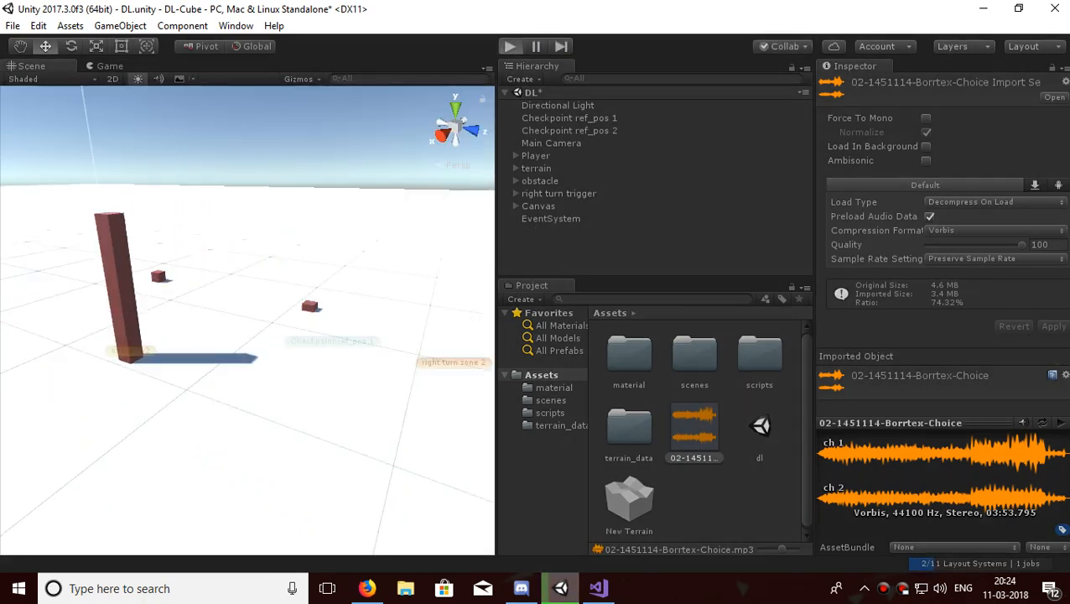
click(512, 47)
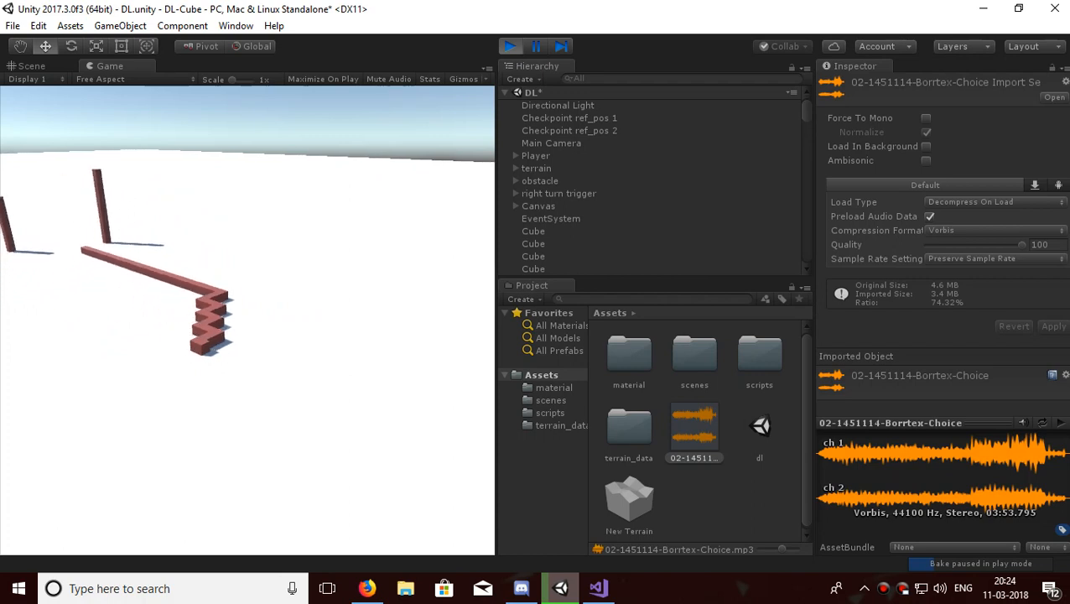
click(511, 47)
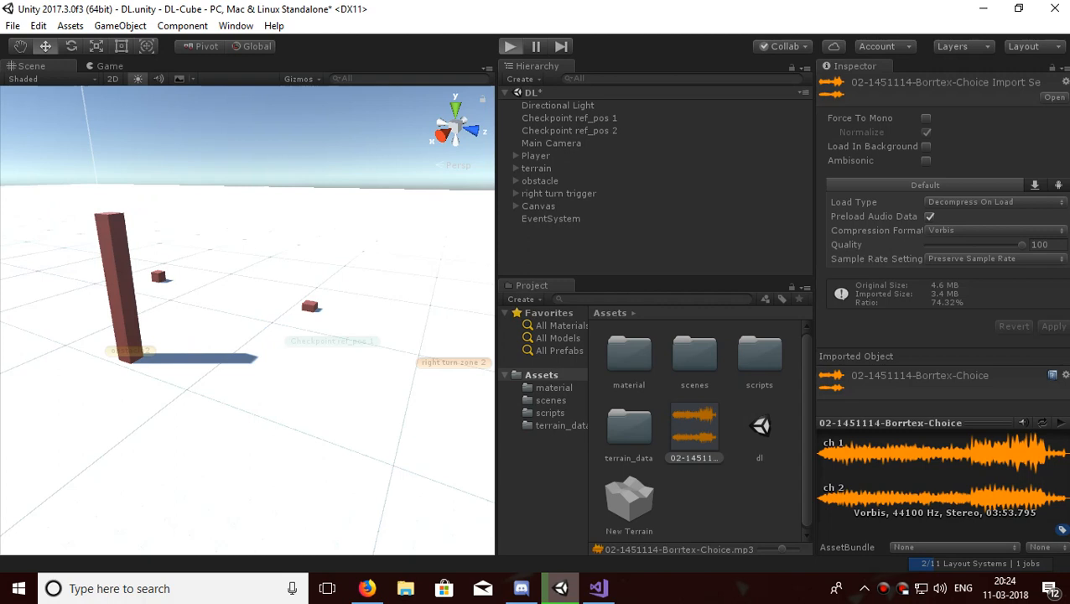
click(513, 47)
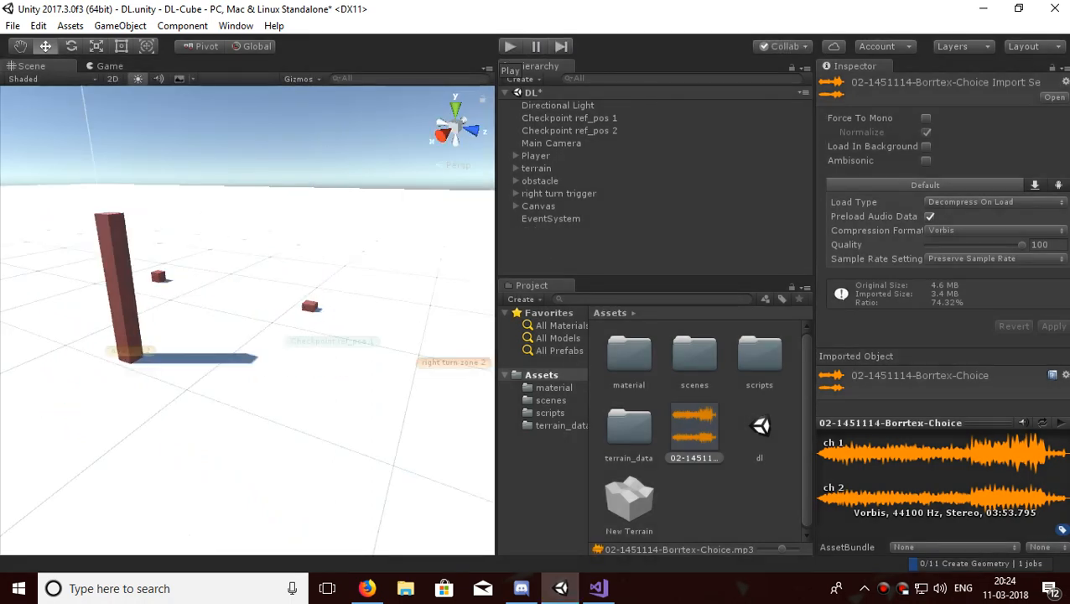
click(599, 587)
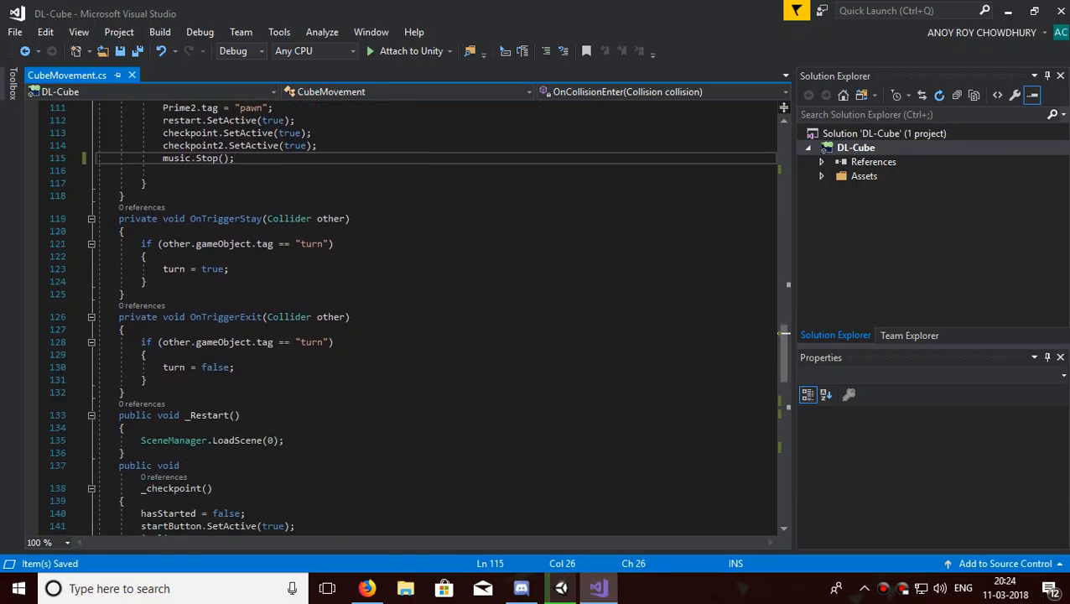
Keep music.Play() before music.time = checkpoint2_time in _checkpoint2, save, and return to Unity.
scroll(down, 3)
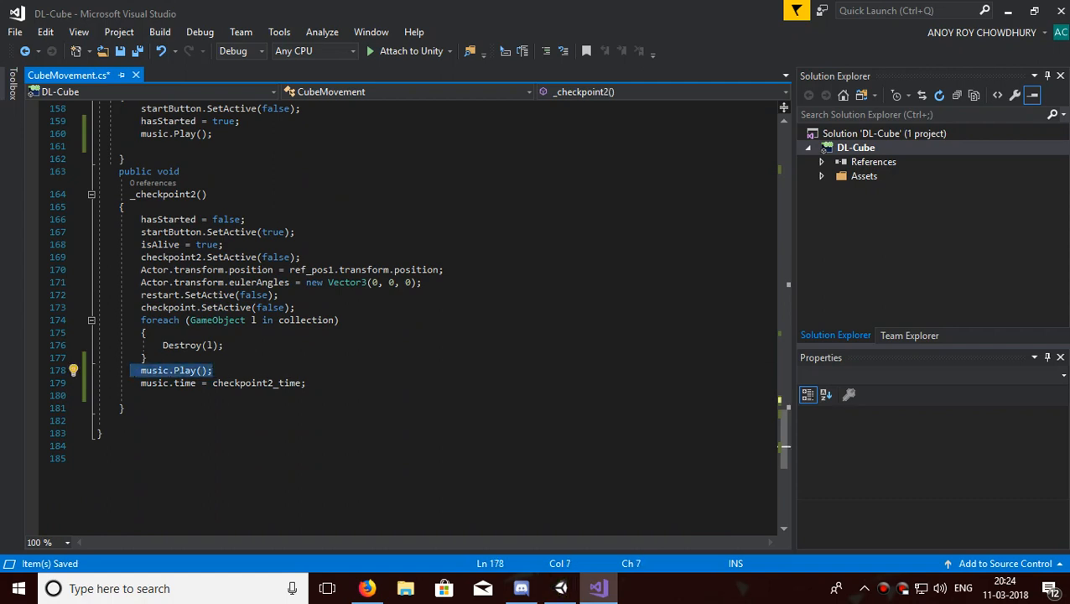
key(Delete)
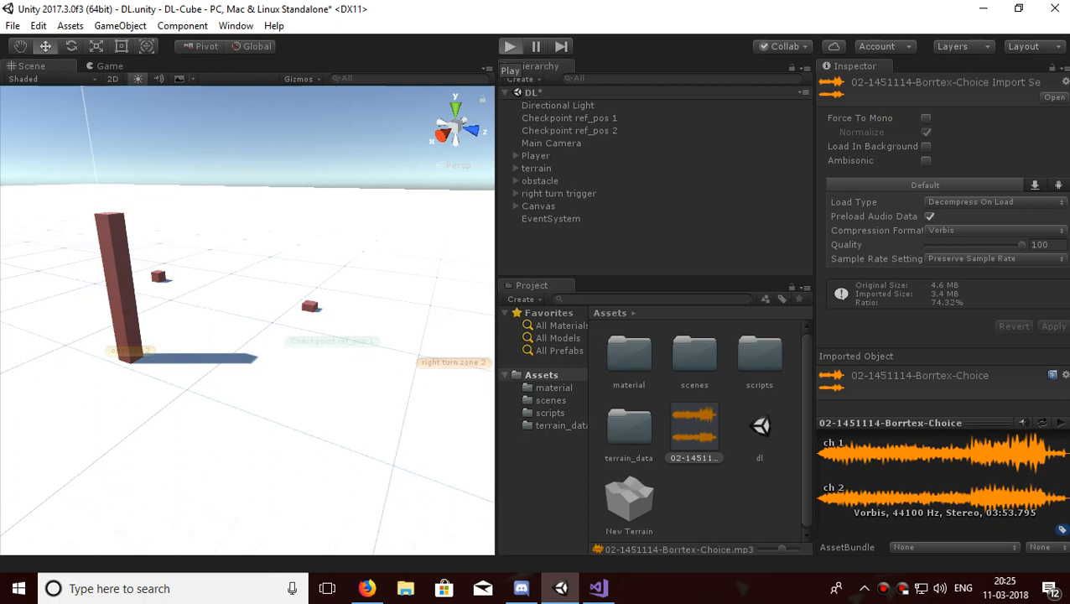
click(511, 47)
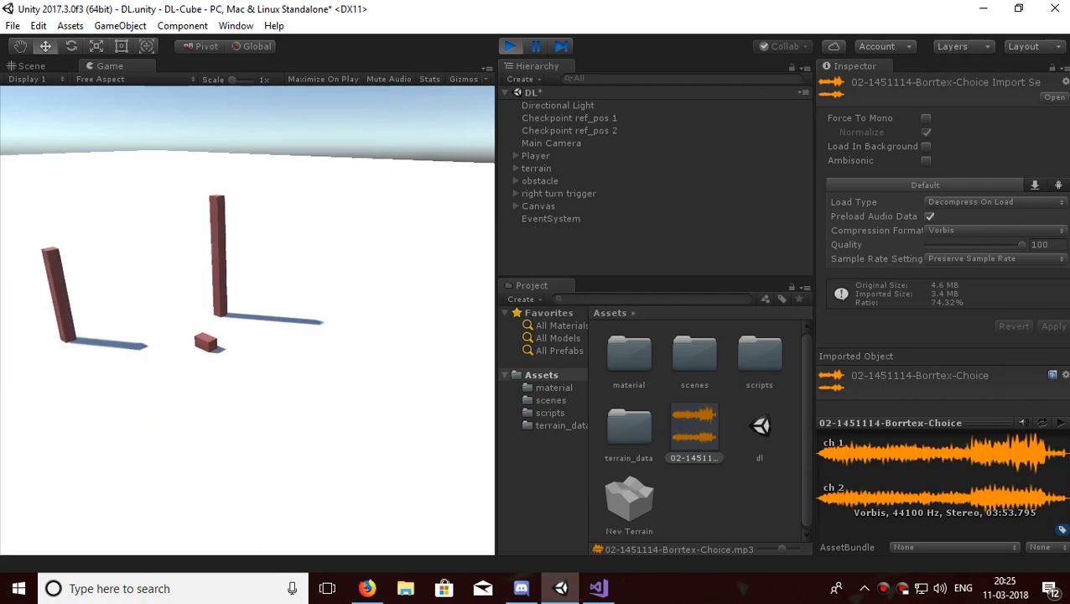
click(550, 143)
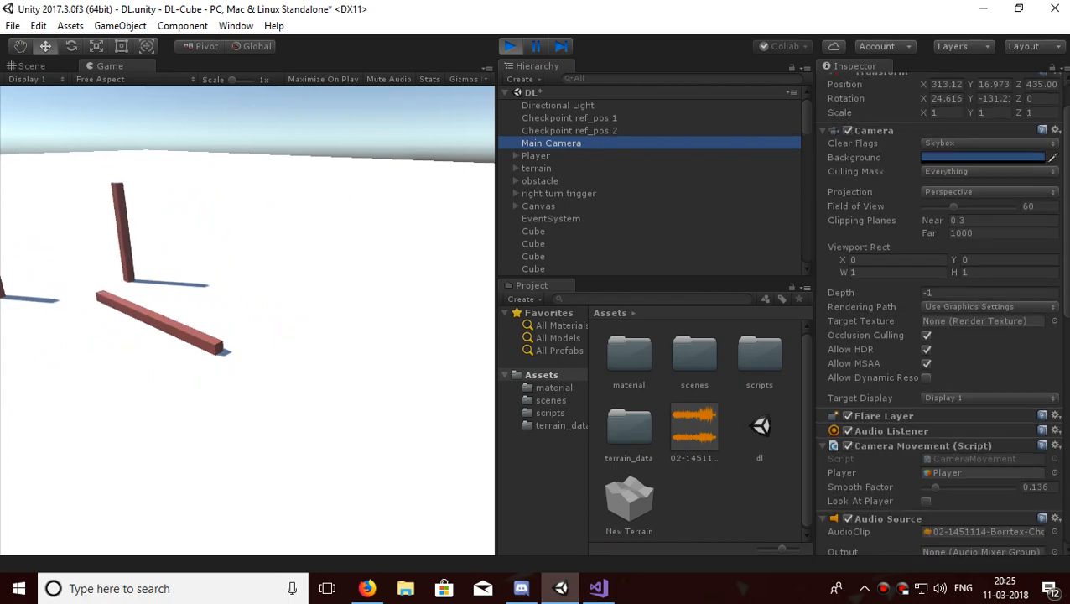
click(536, 154)
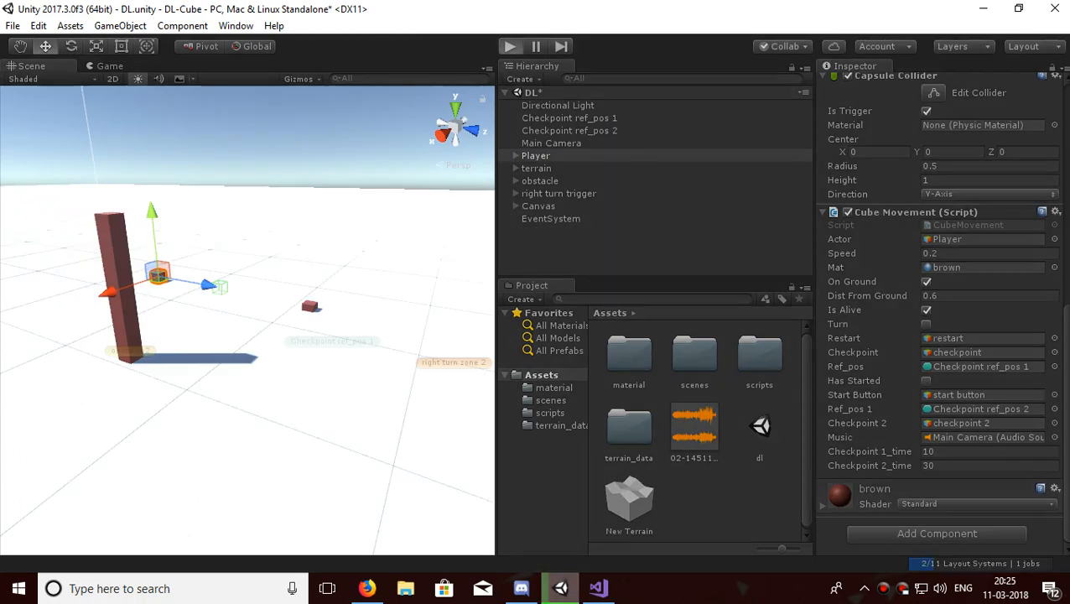
click(514, 47)
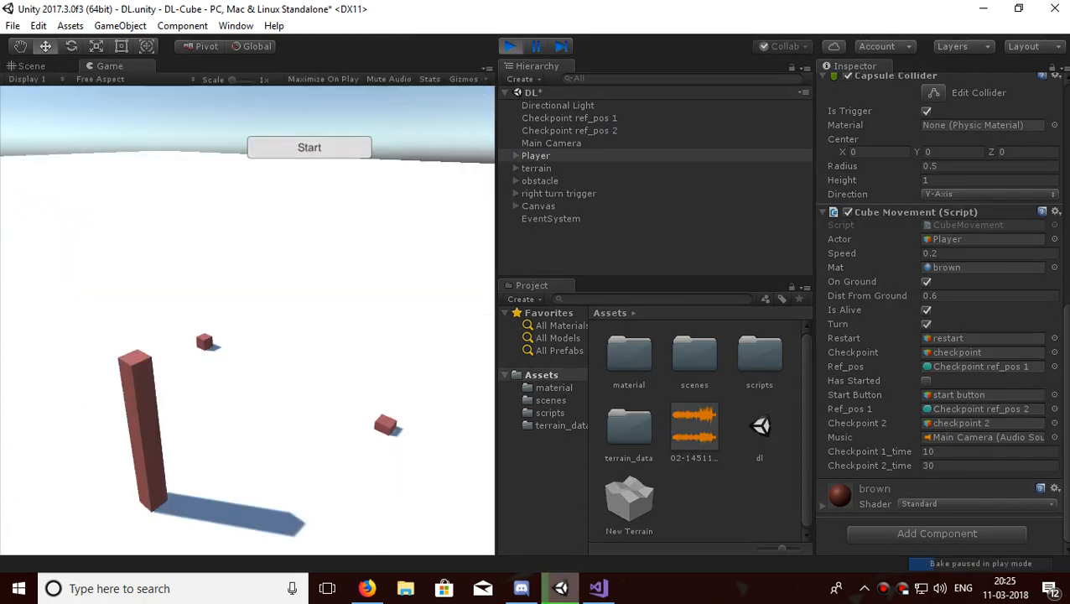
click(308, 147)
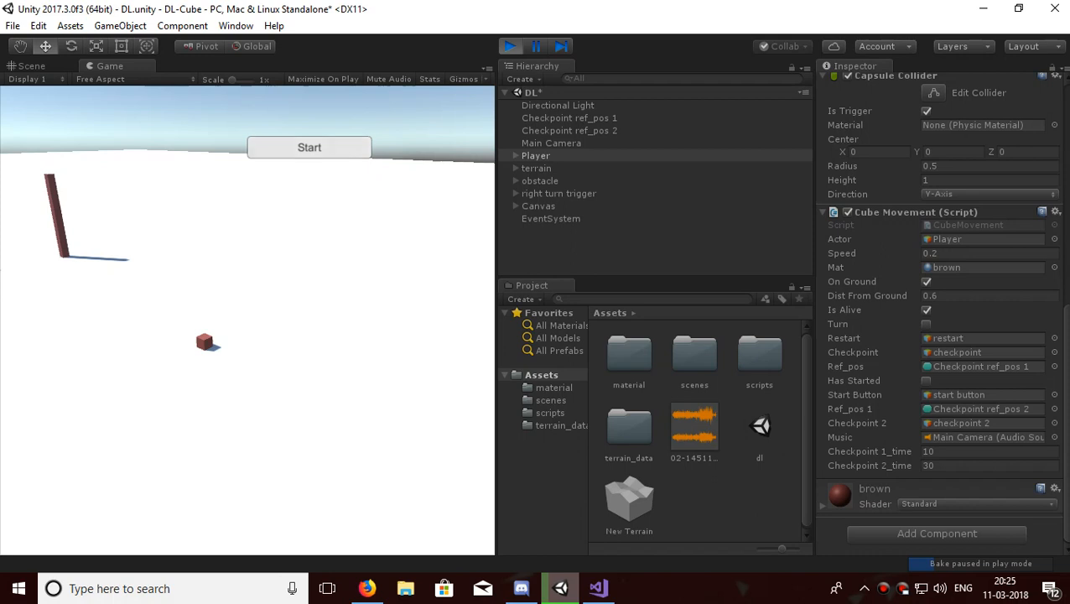
click(309, 148)
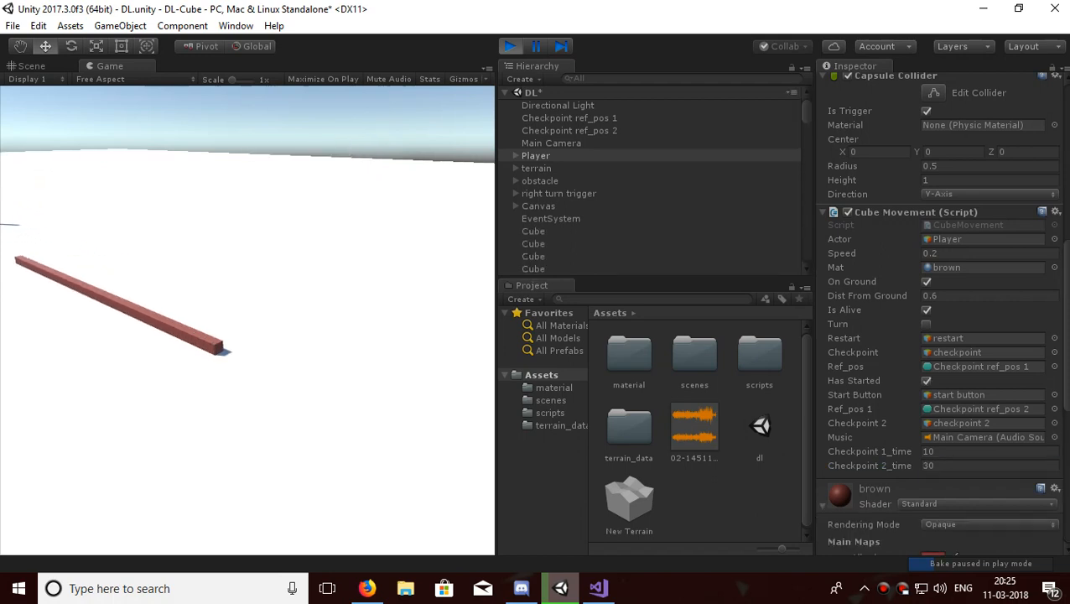
click(536, 47)
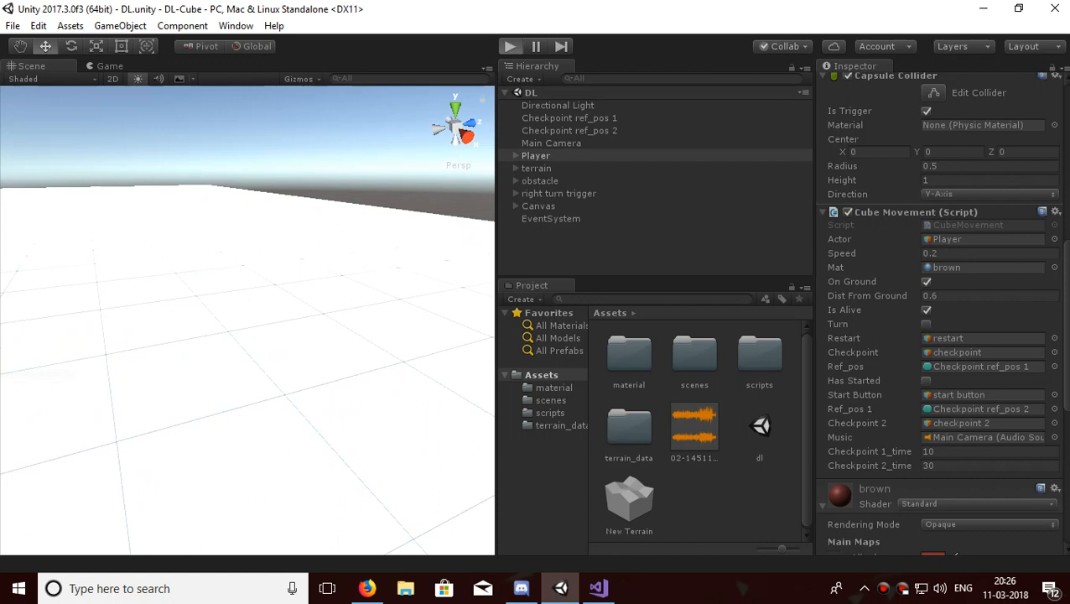
click(514, 47)
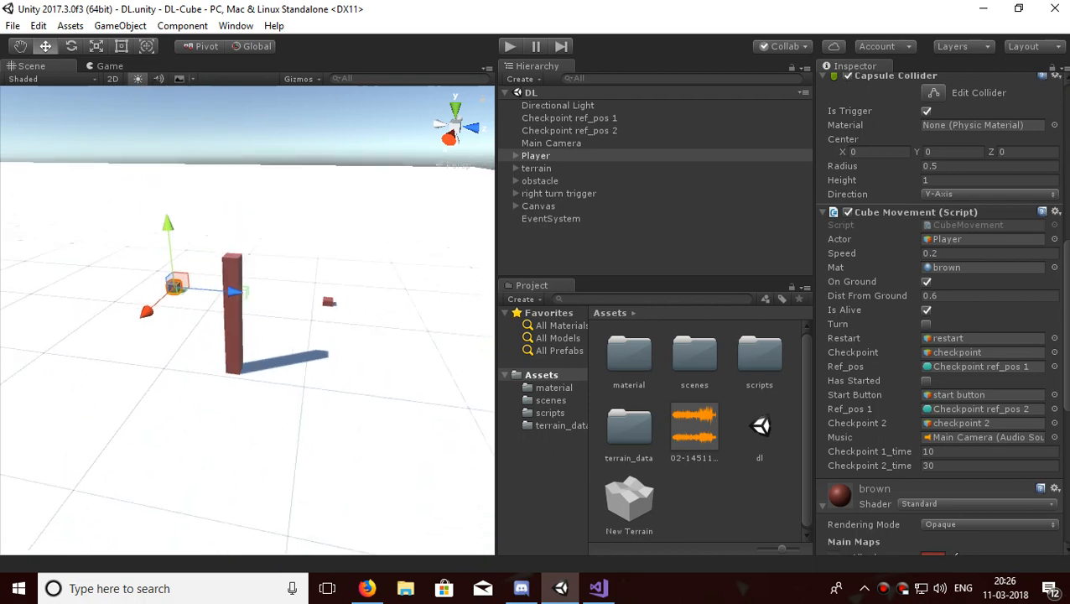
click(297, 79)
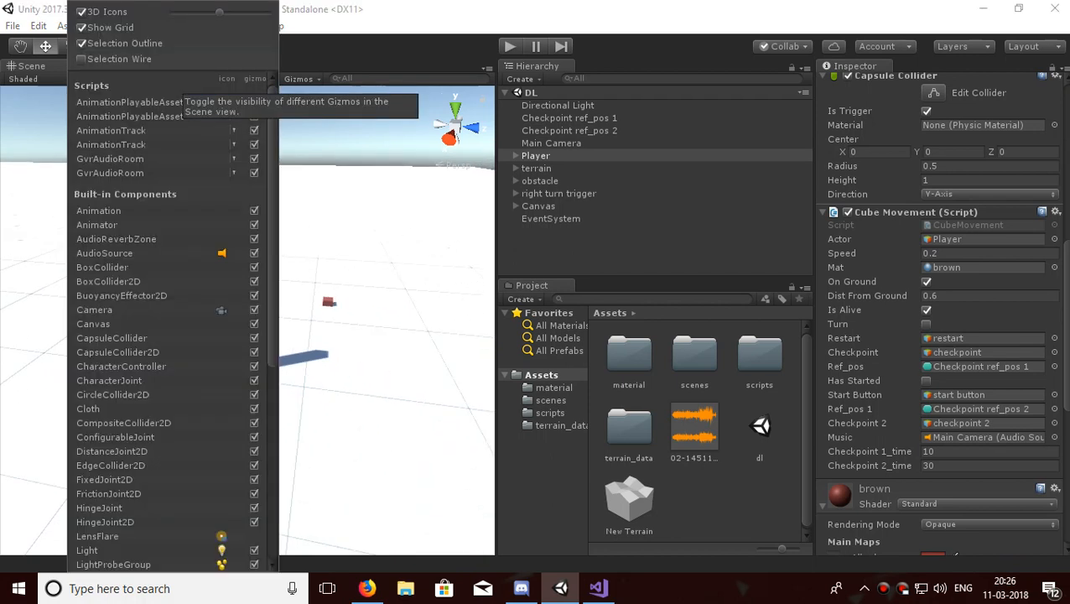
click(299, 79)
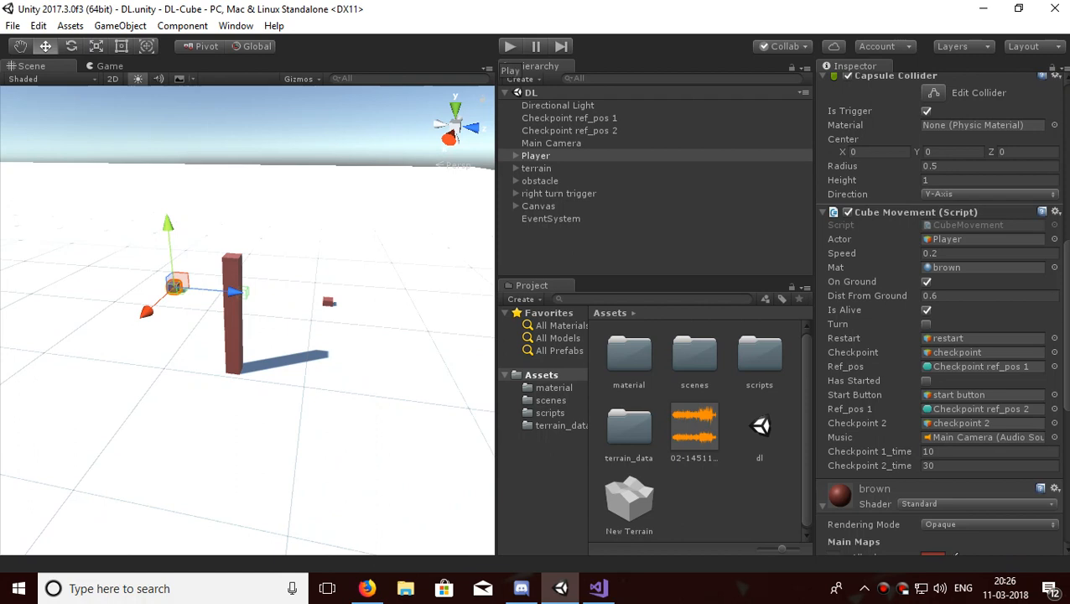
click(570, 130)
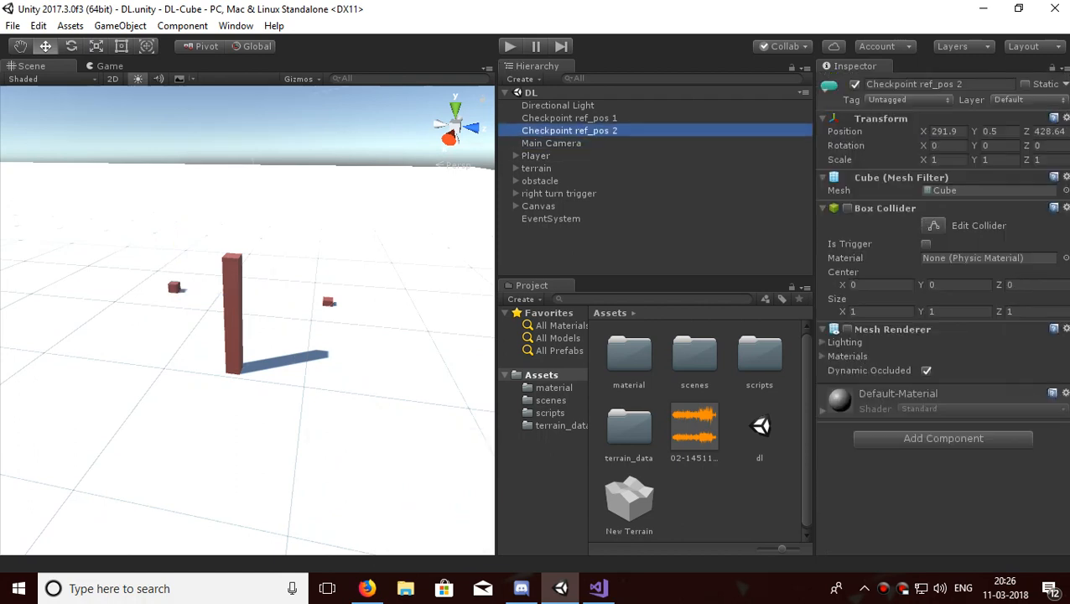
click(550, 218)
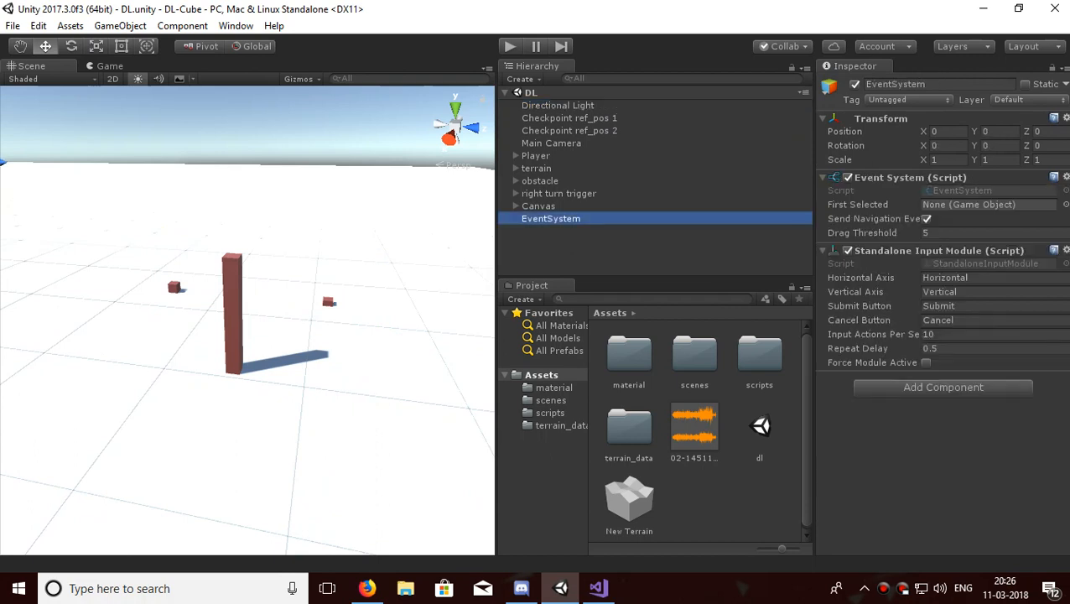
click(539, 181)
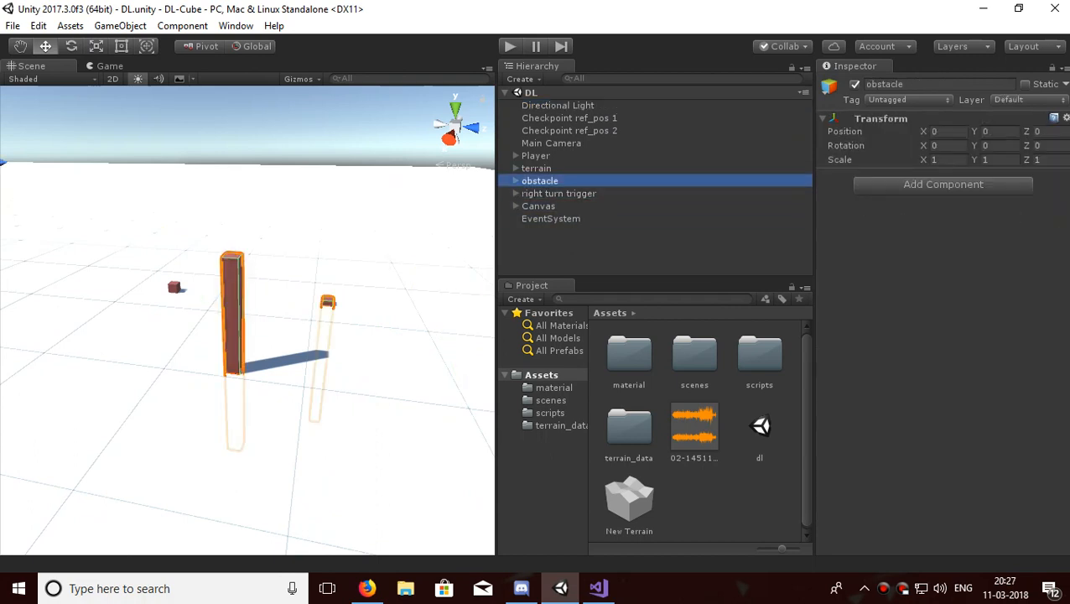
click(536, 154)
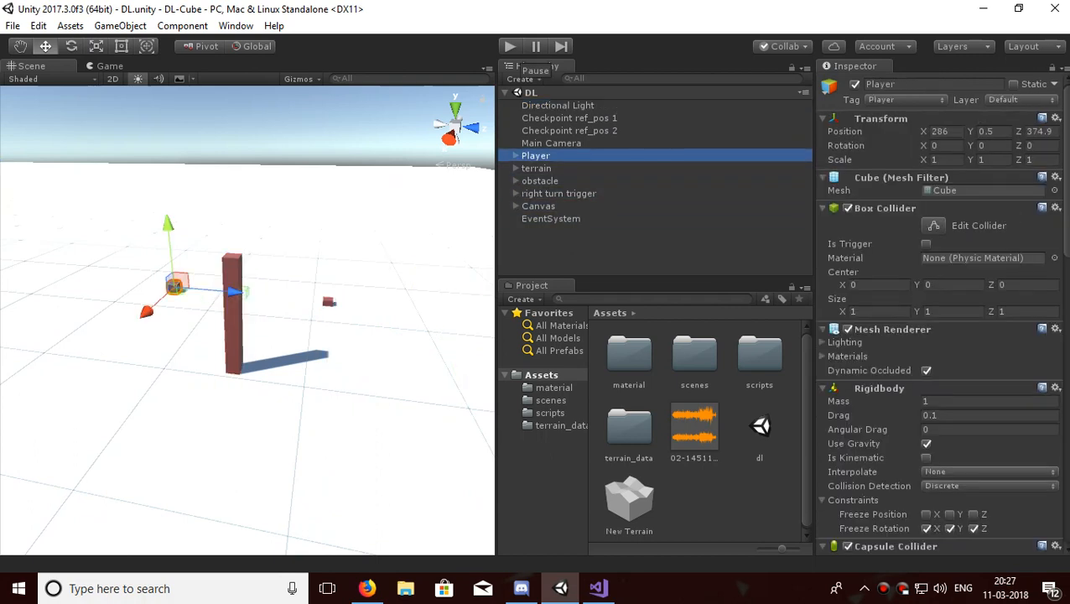